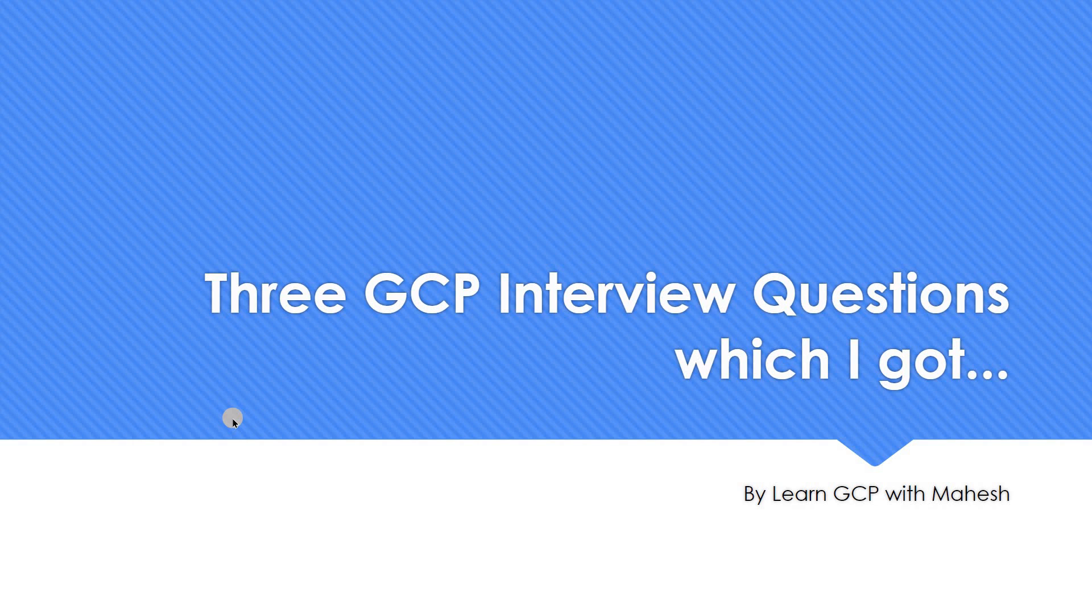
Scroll through the Running startup scripts documentation page.
click(232, 418)
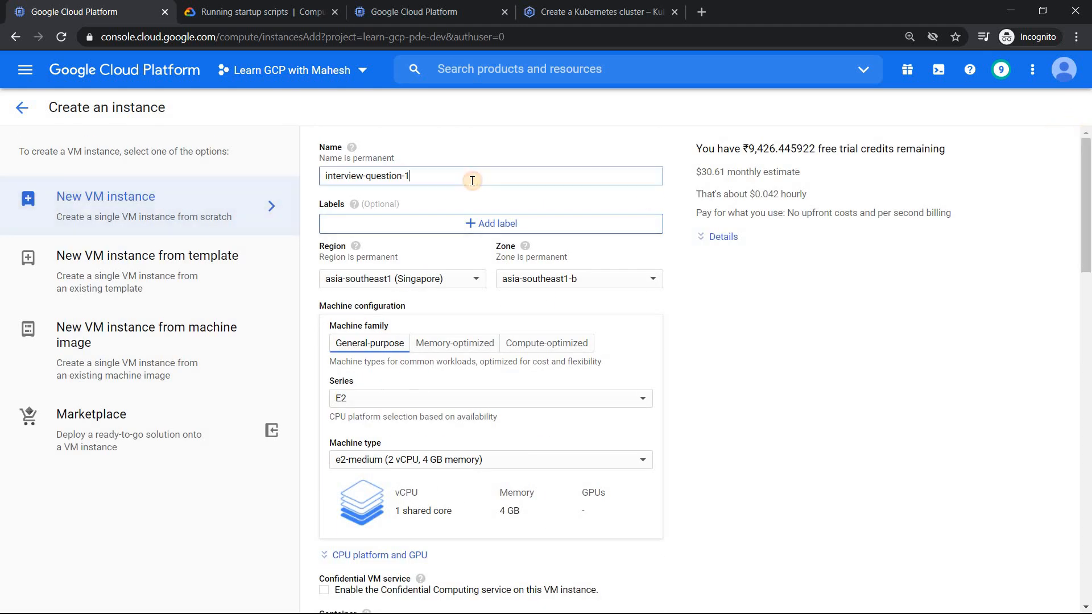
mouse_move(1031, 173)
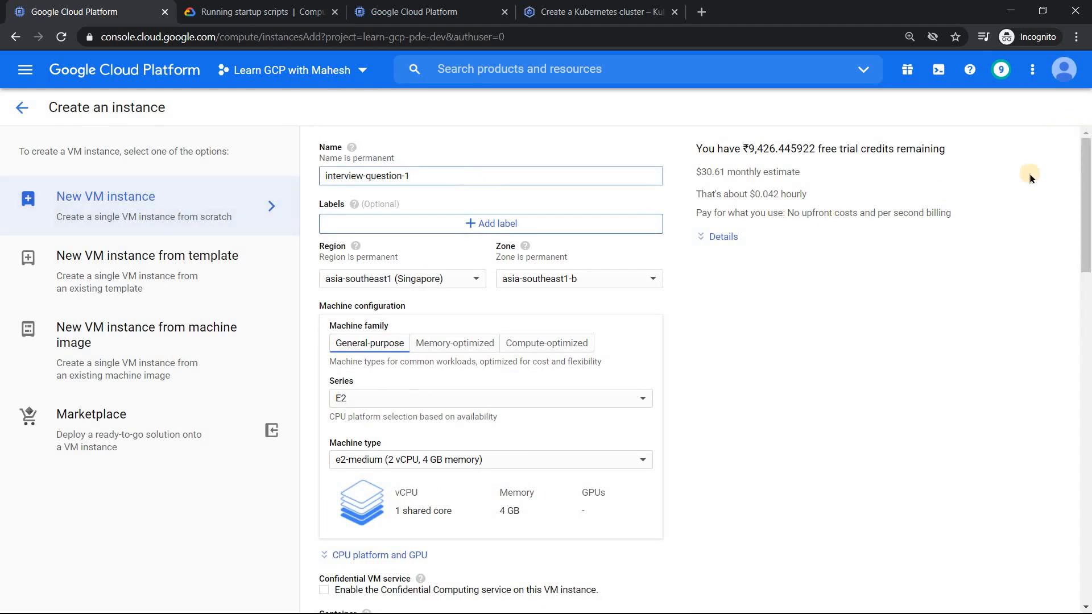
scroll(down, 3)
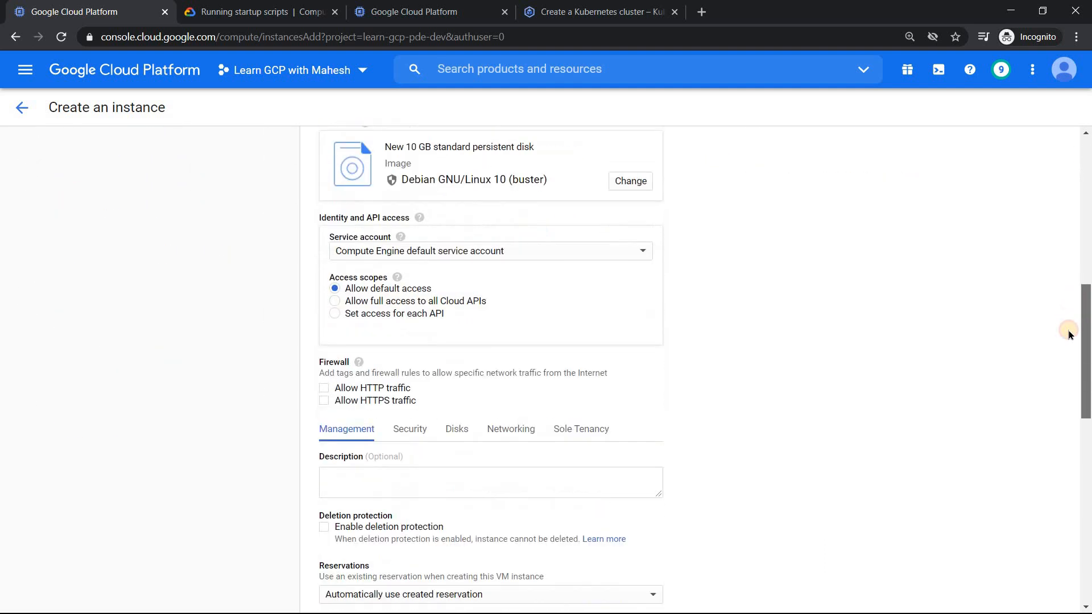
scroll(down, 3)
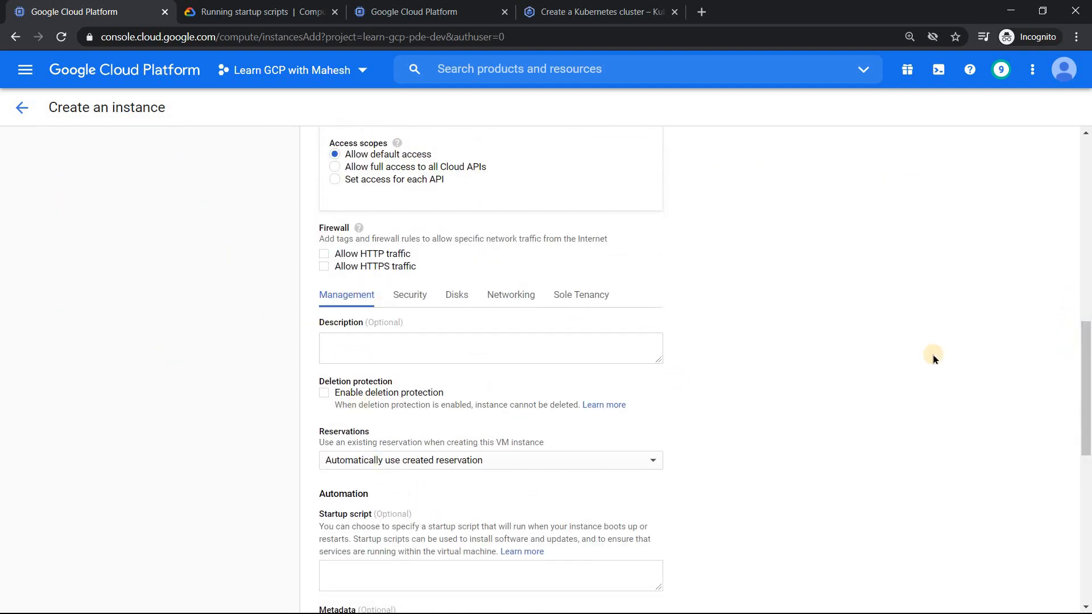
scroll(down, 3)
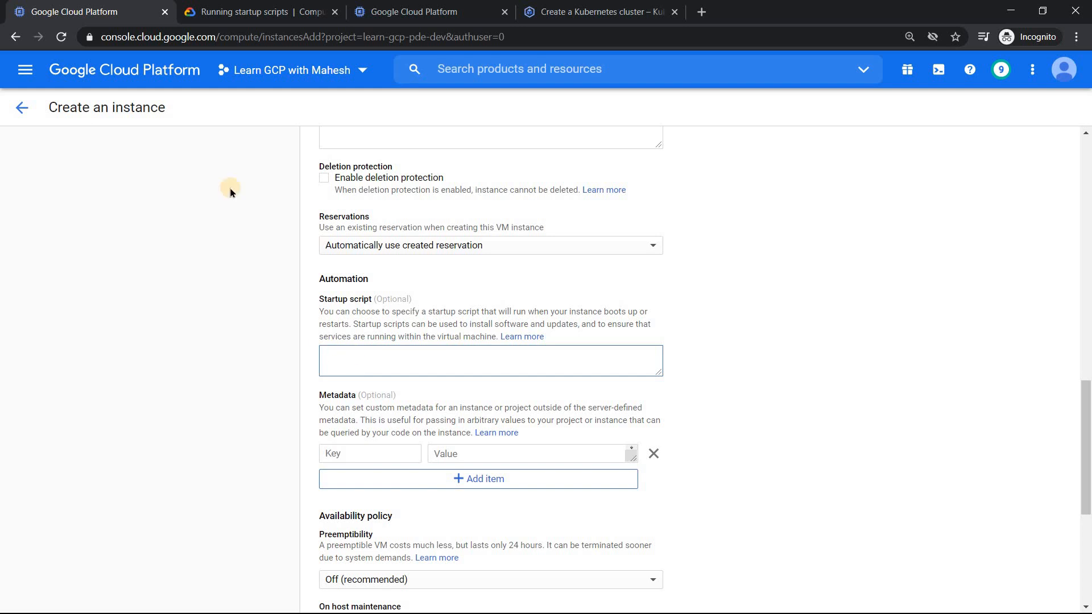
Search the docs for 'root' to confirm startup scripts run as root, then return to the console tab.
click(247, 11)
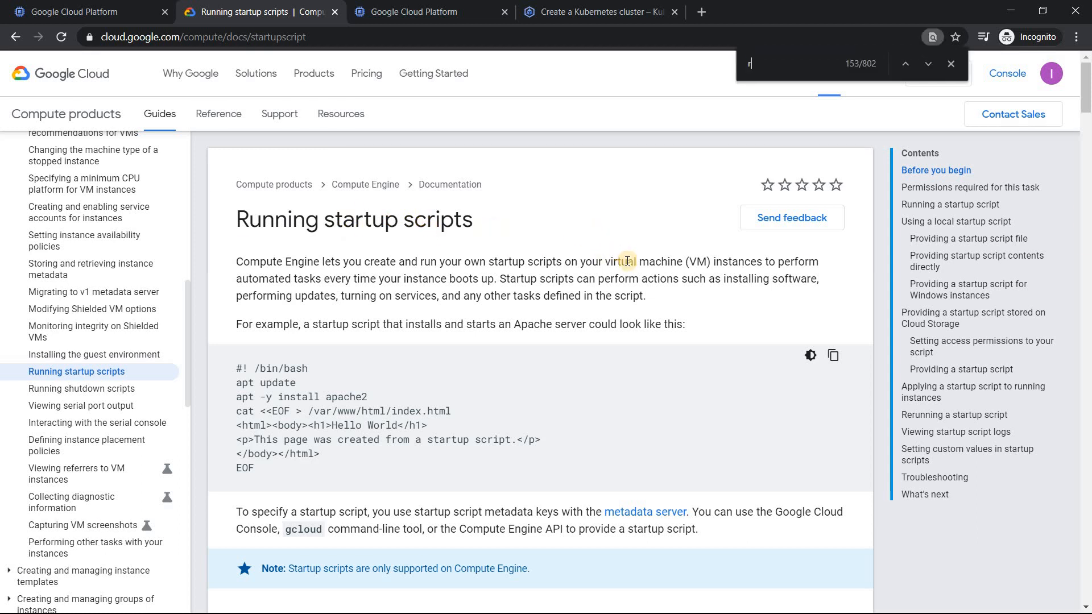
text(oot)
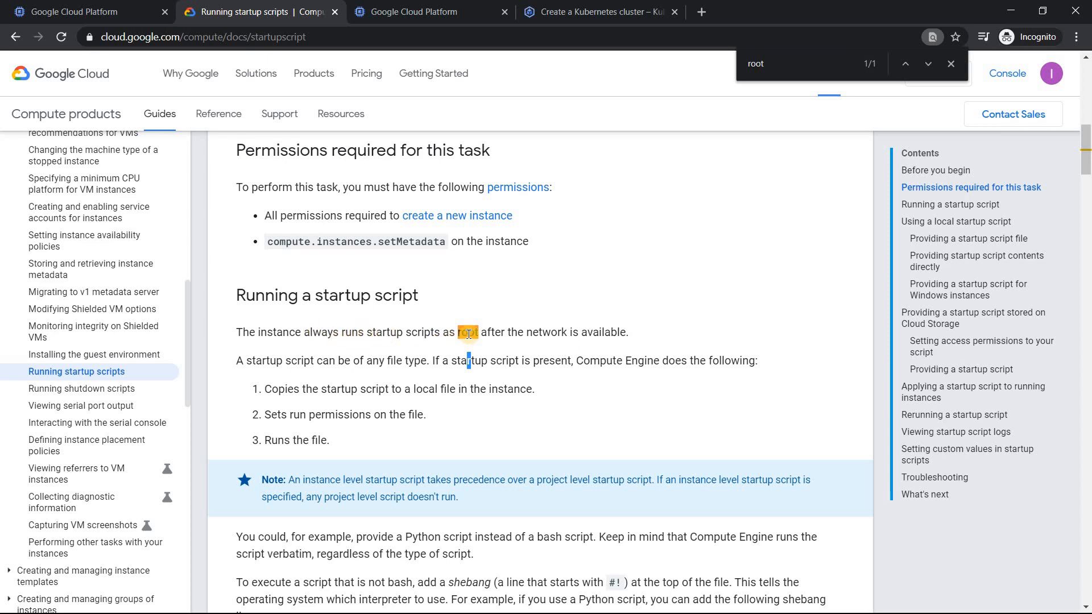
click(928, 63)
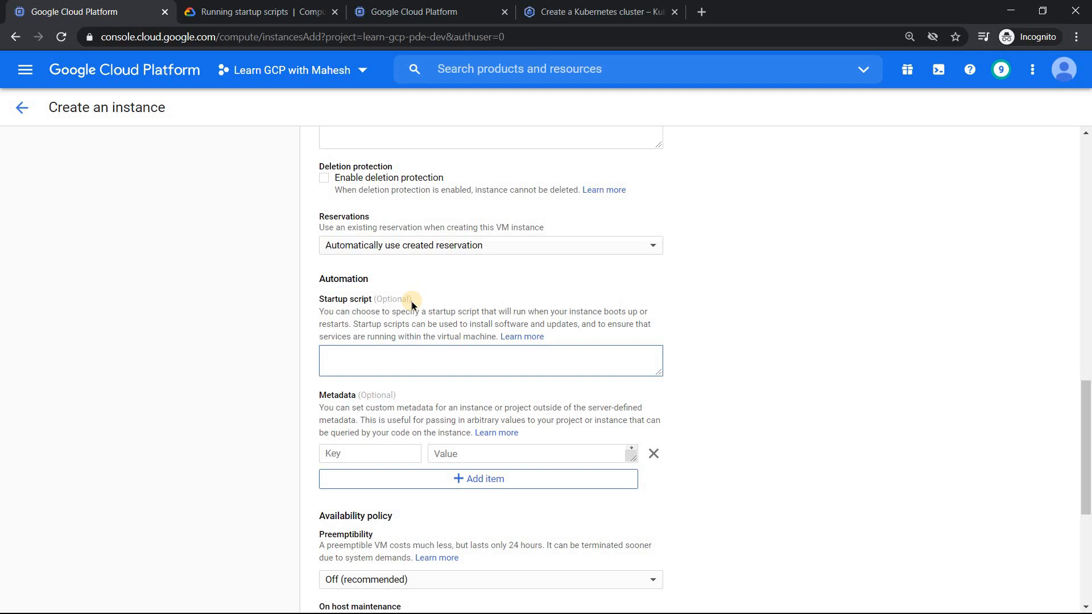
Enter 'sudo apt' as the first line of the instance's startup script.
click(489, 360)
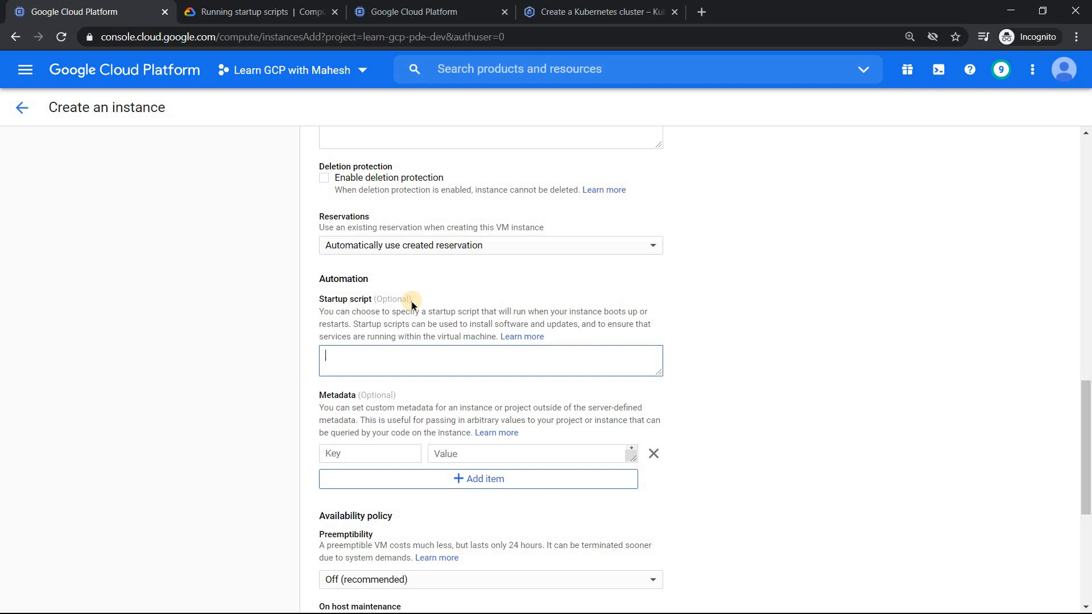
text(sudo apt)
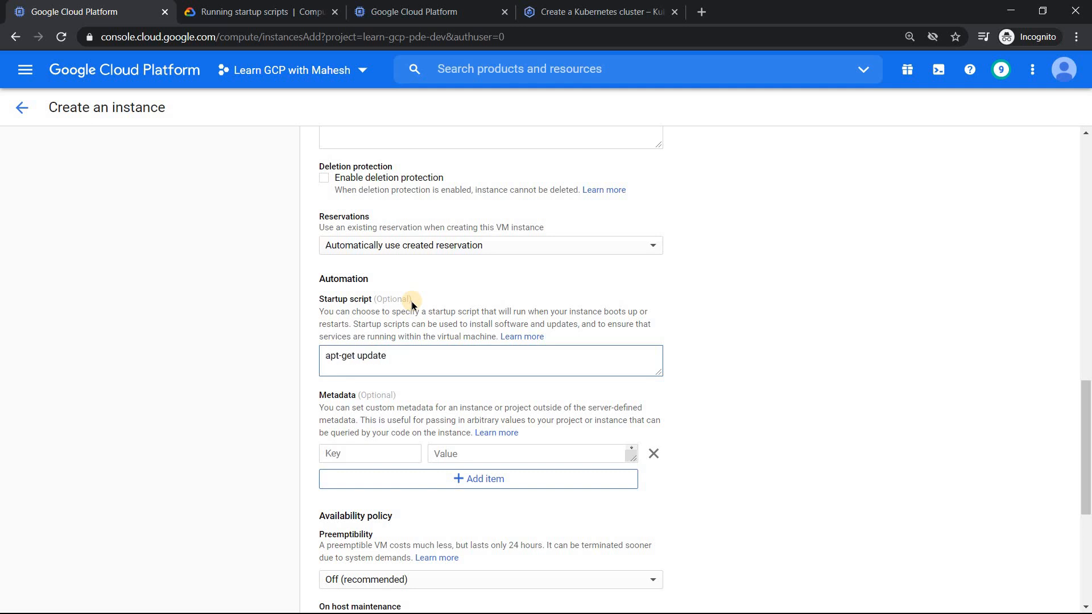
Add a second script line 'apt-get install -y apache2'.
click(488, 360)
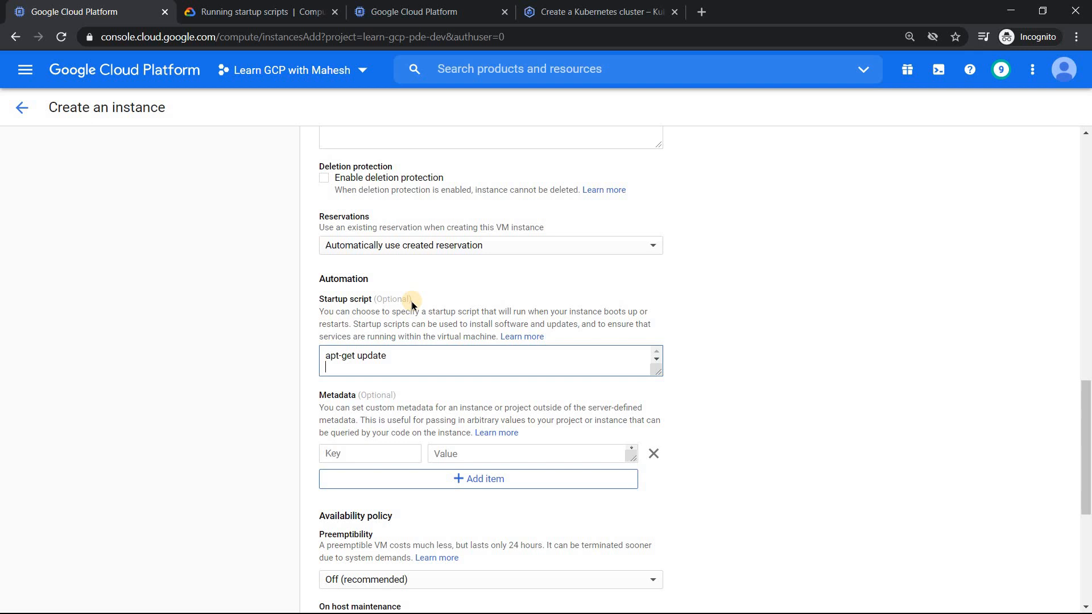
text(apt)
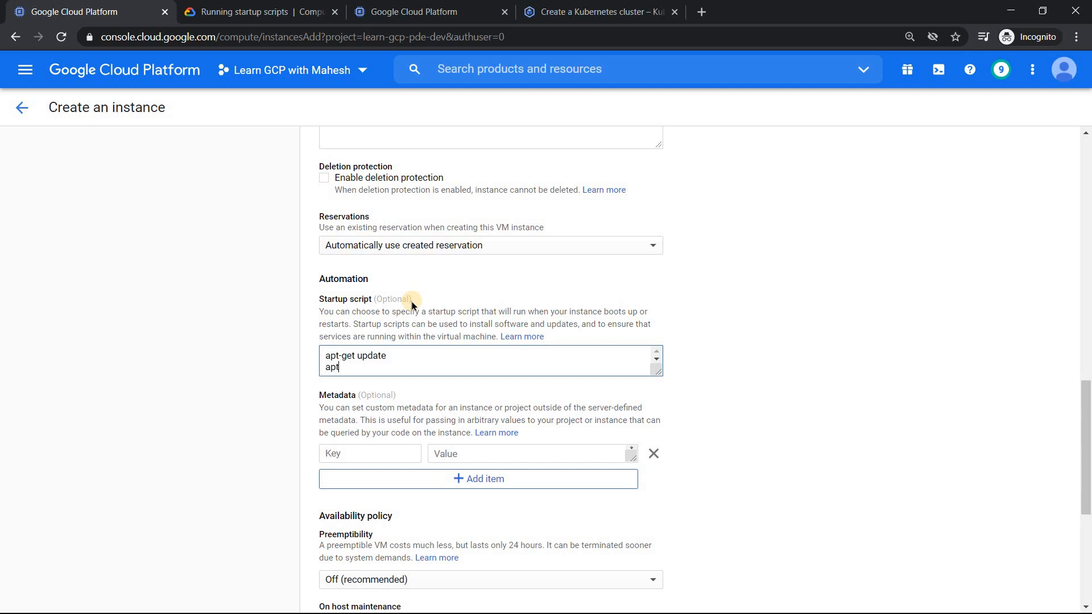
text(-get)
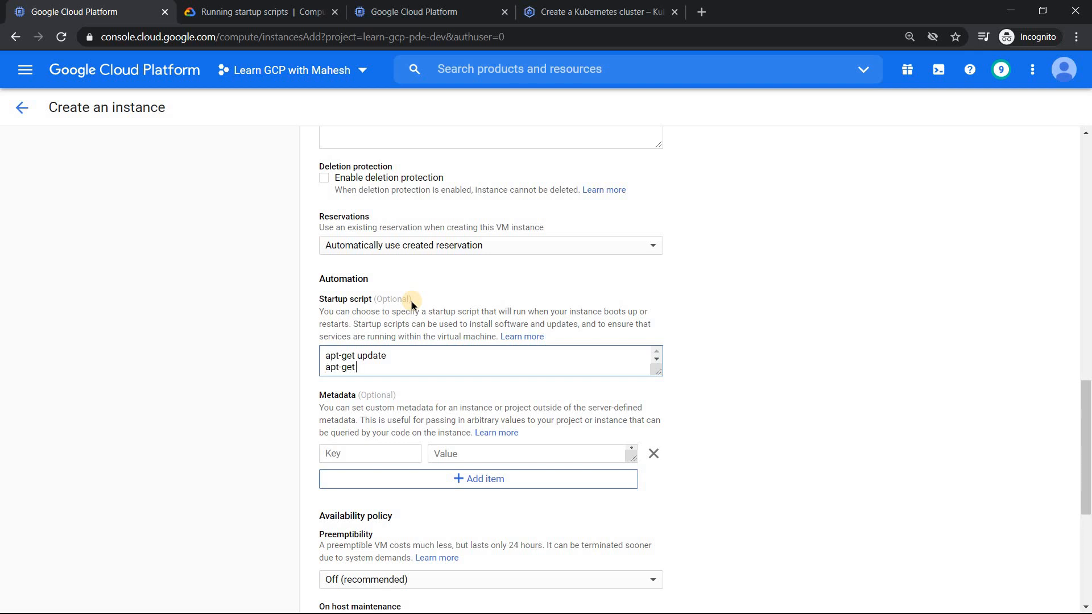
text(install)
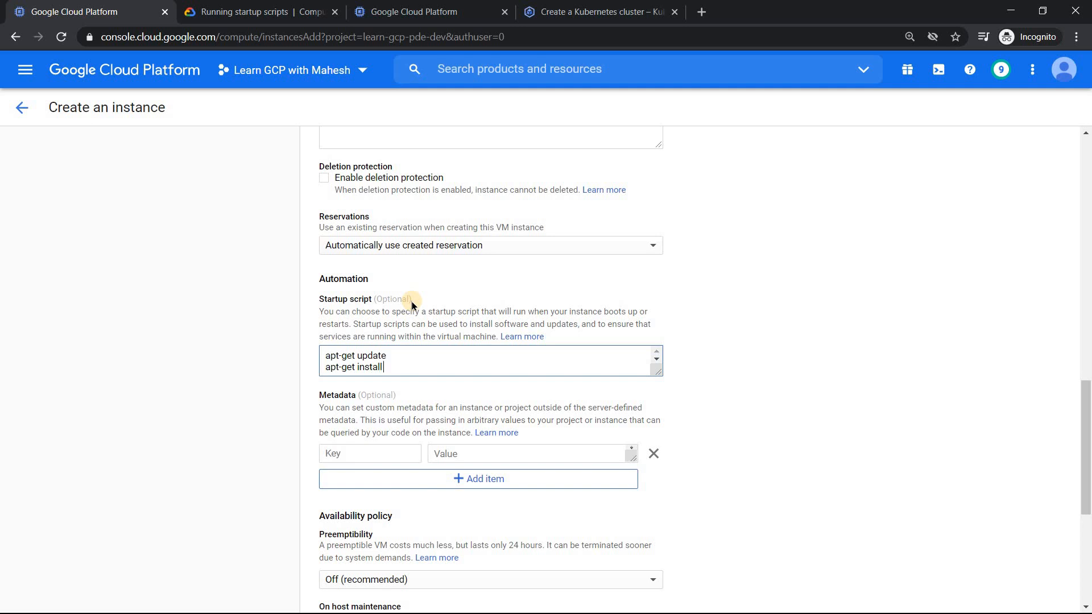
text(-y apache2)
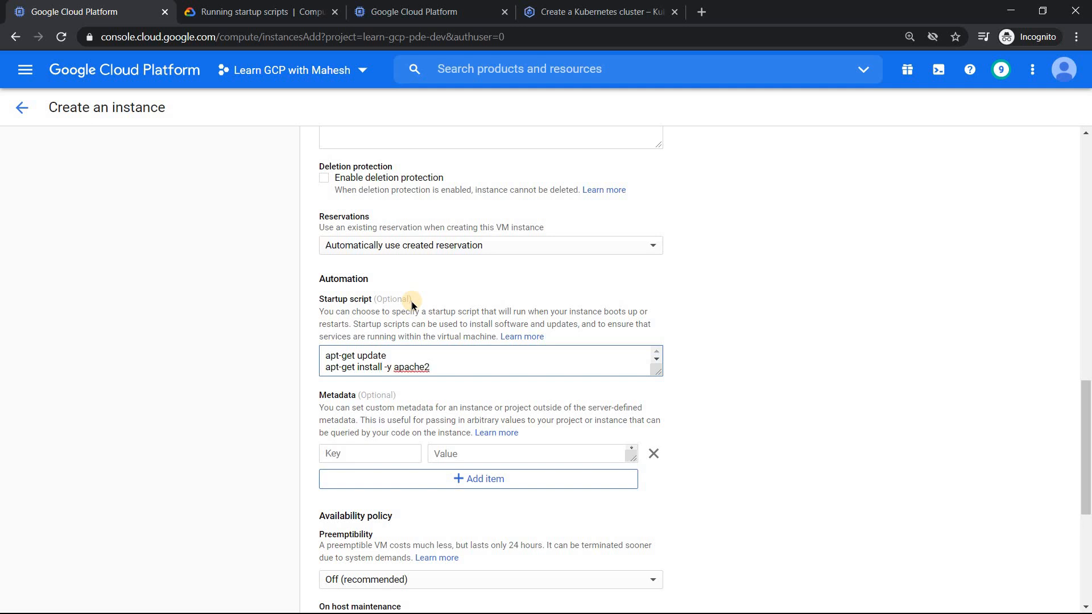
click(430, 368)
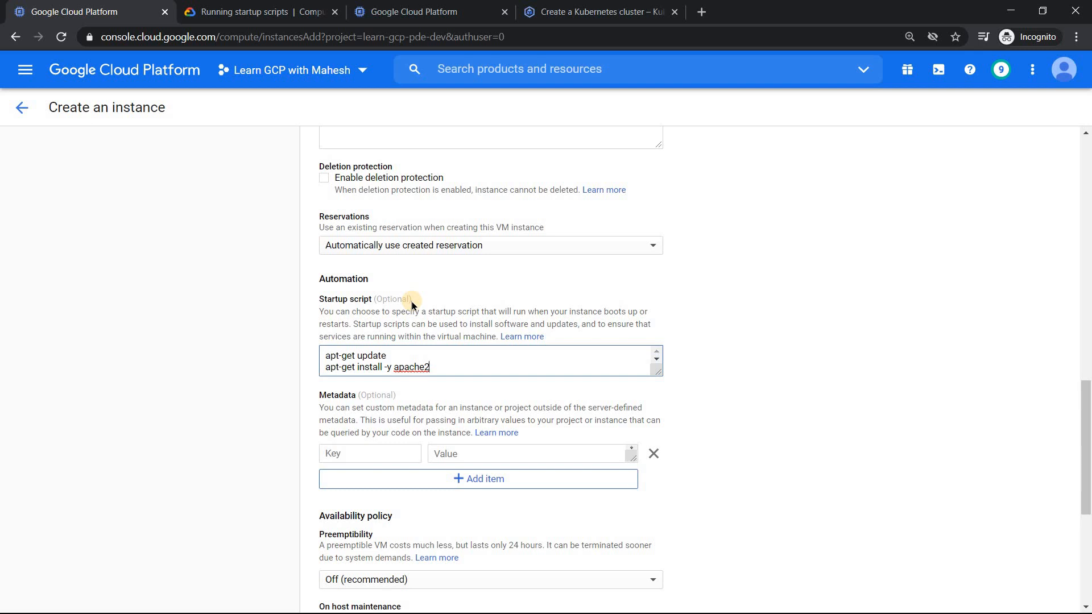
click(258, 11)
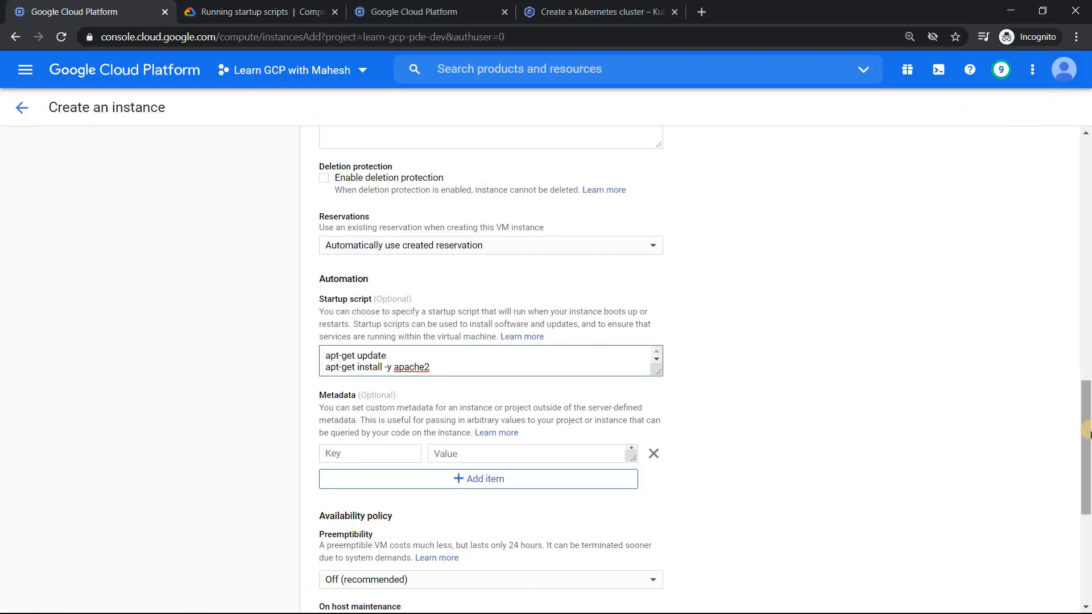
Allow HTTP traffic and create the interview-question-1 VM.
scroll(up, 3)
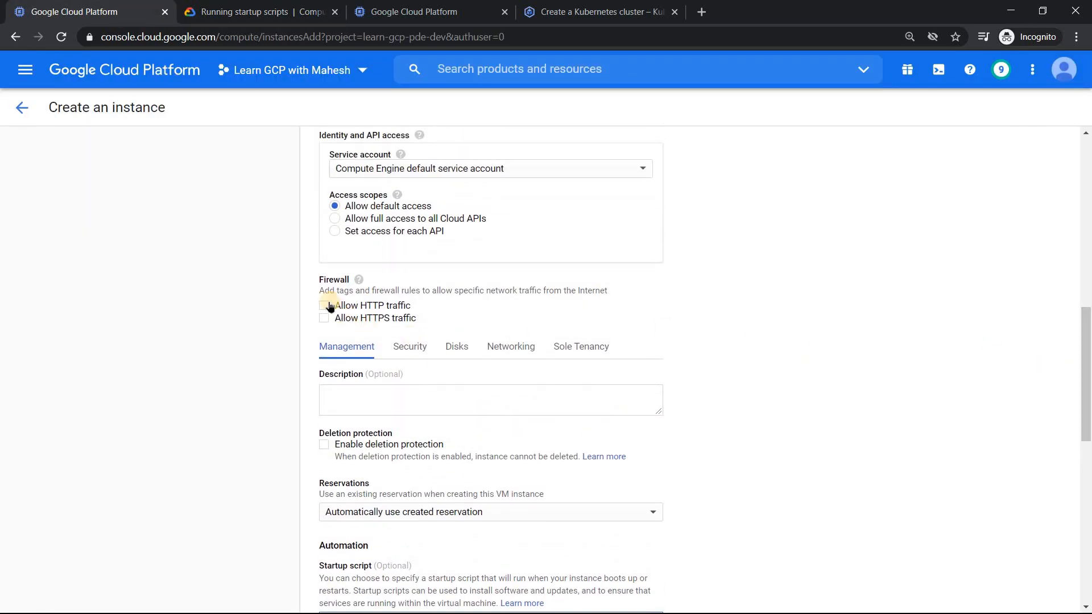
click(324, 305)
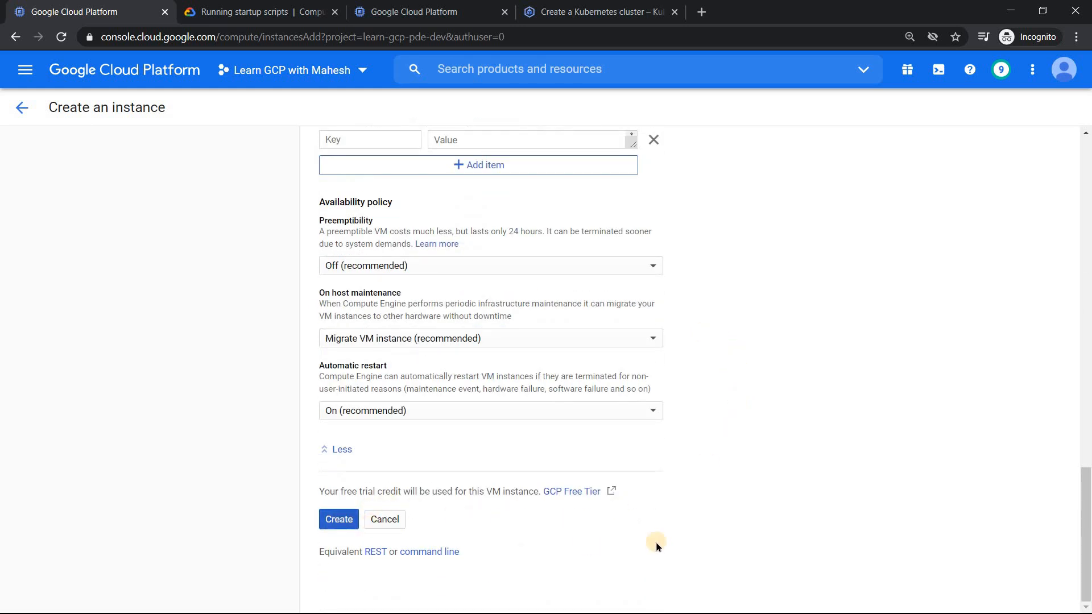
click(339, 519)
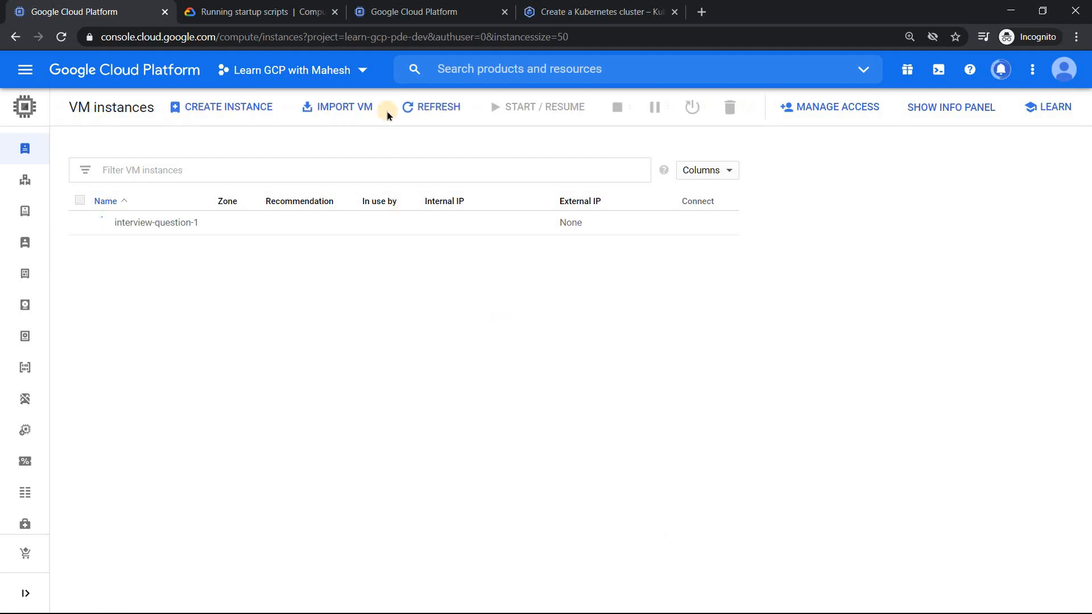
Reload the VM instances list until it runs, then open external IP 35.197.144.199 in a new tab.
click(431, 107)
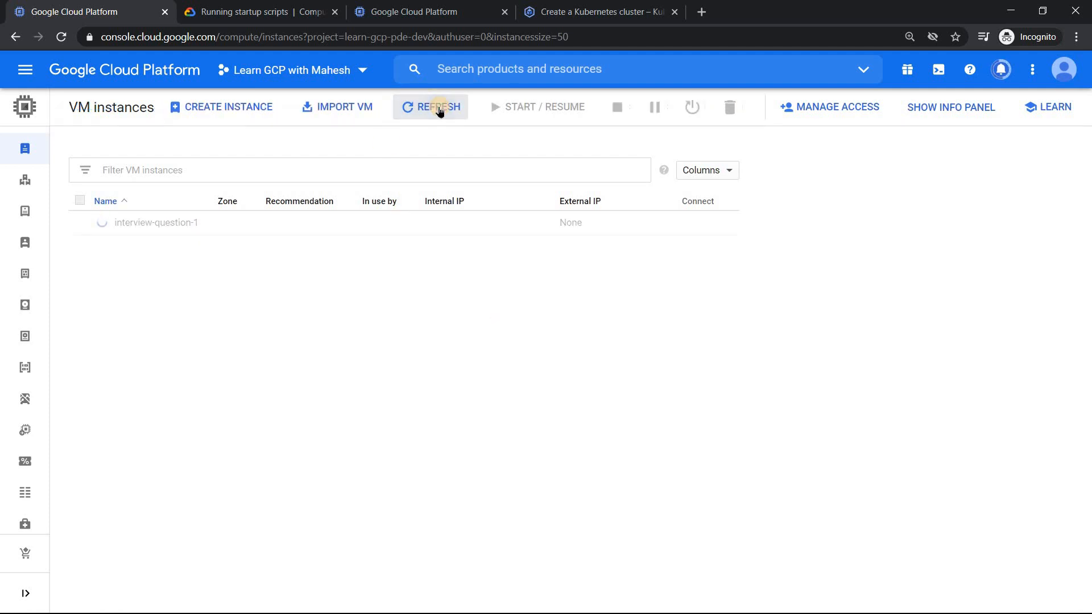
click(430, 107)
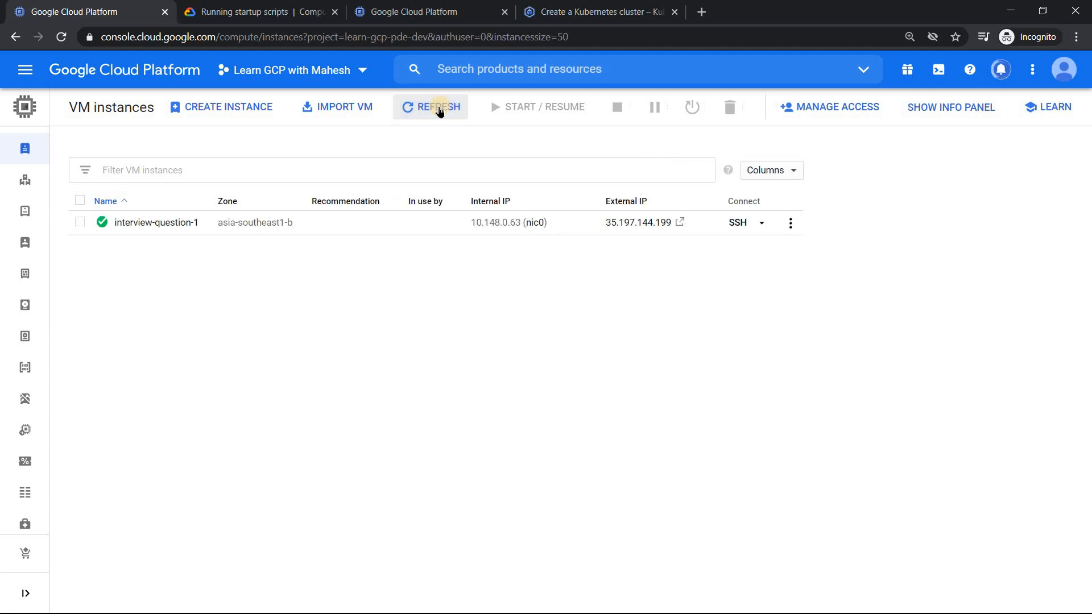
click(430, 107)
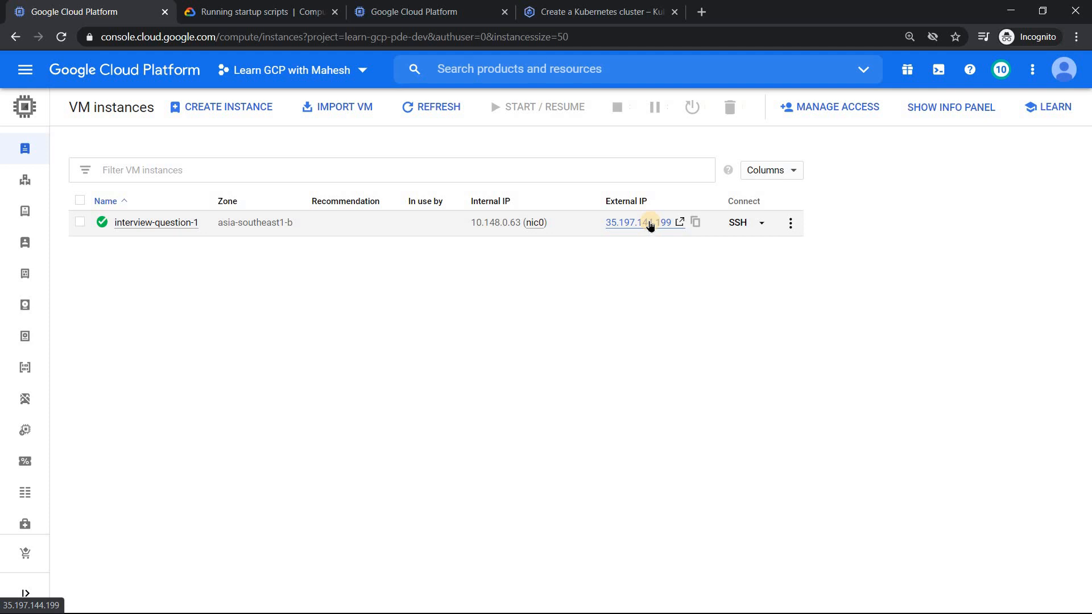
click(679, 222)
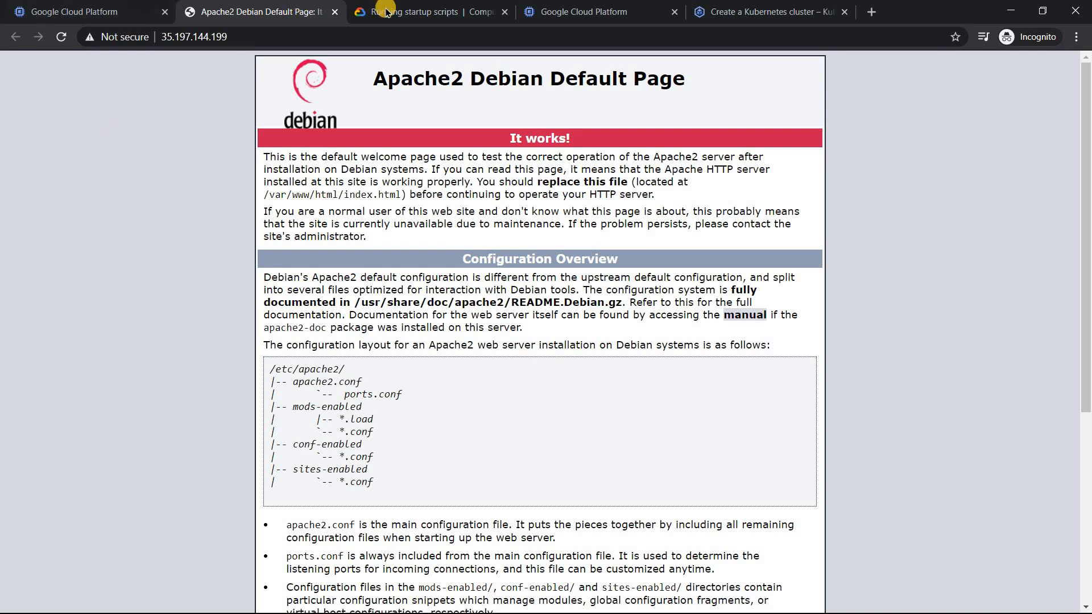
View the startup scripts docs tab, then return to the console's VM instances page.
click(427, 11)
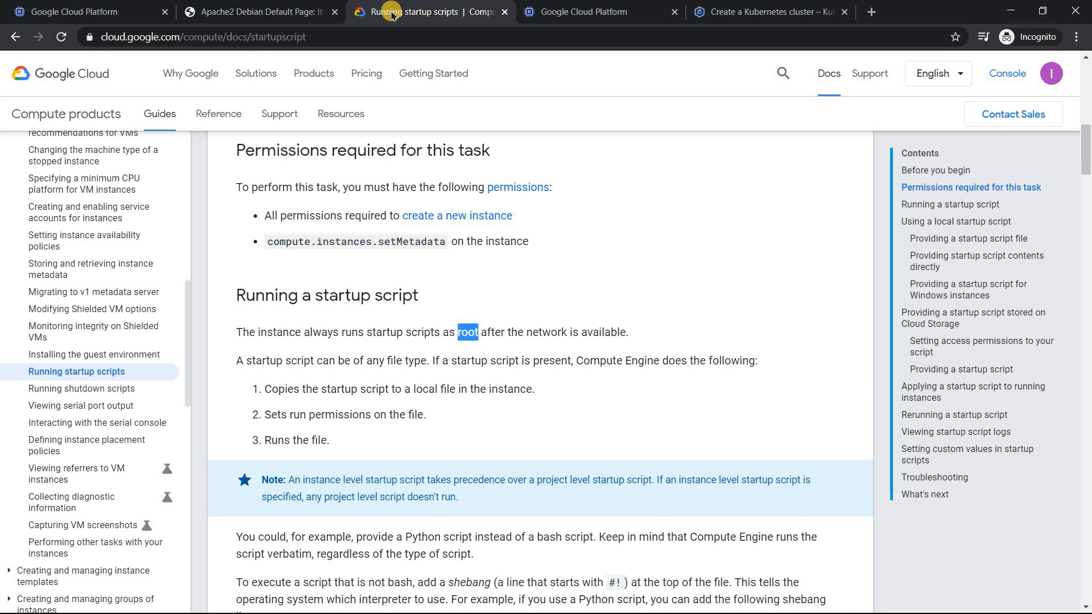
click(76, 12)
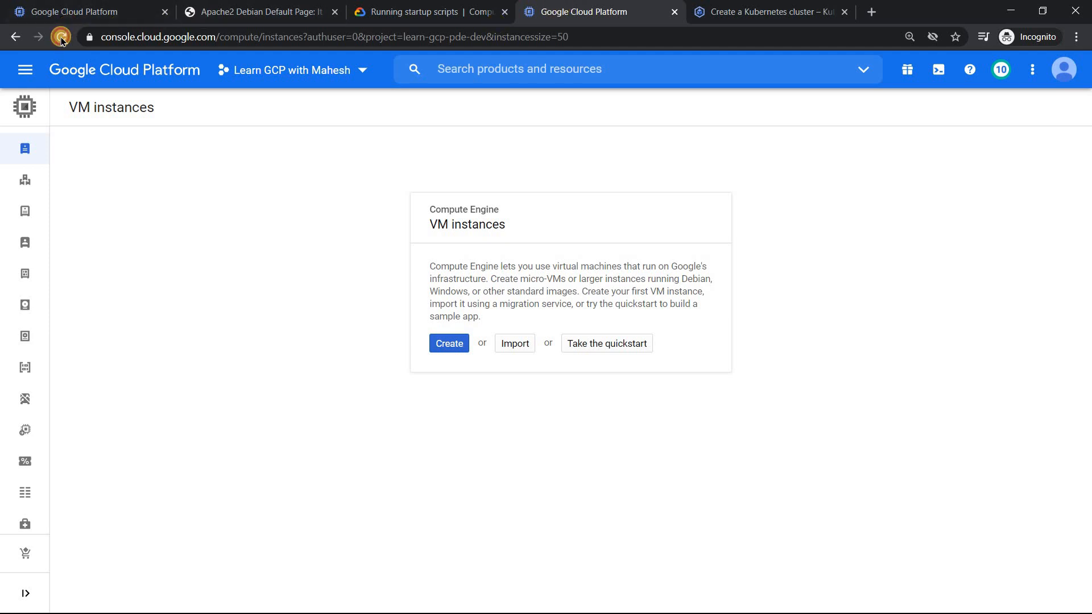
Reload the VM instances page repeatedly until interview-question-1 is listed running.
click(60, 36)
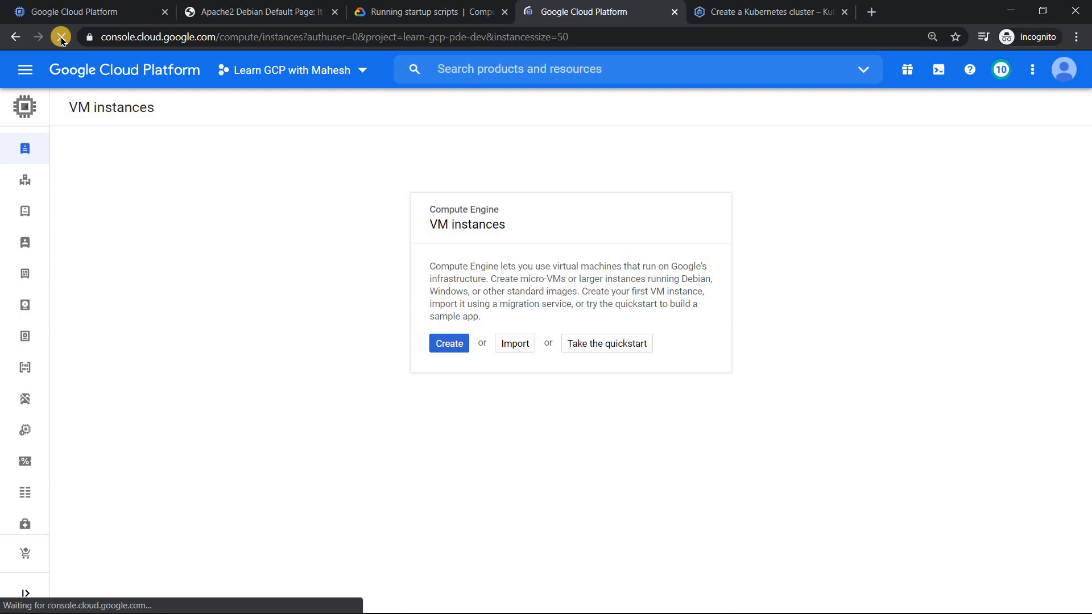
click(61, 36)
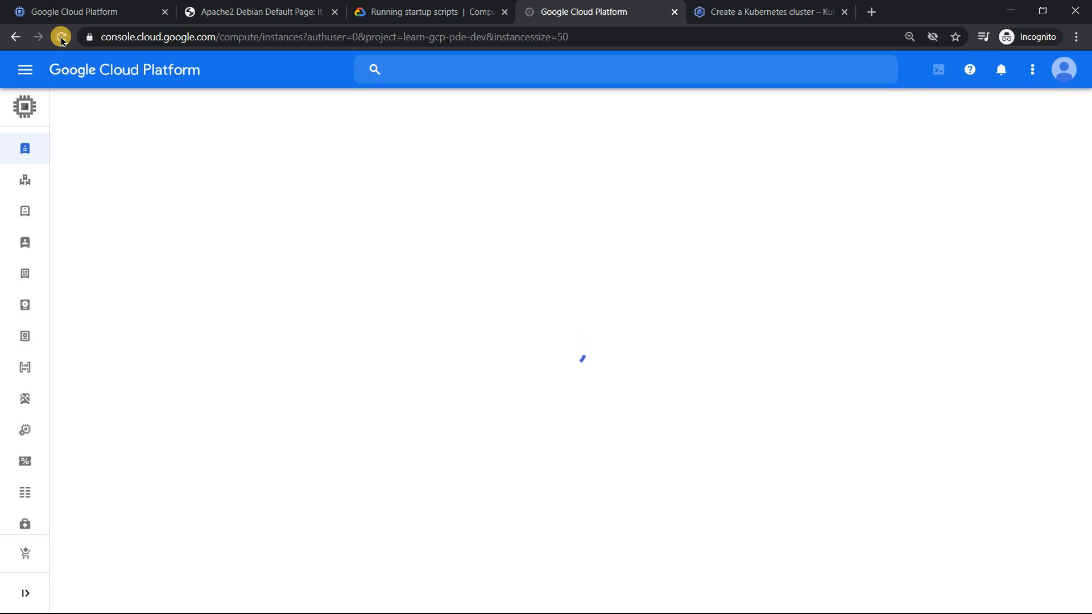
click(60, 37)
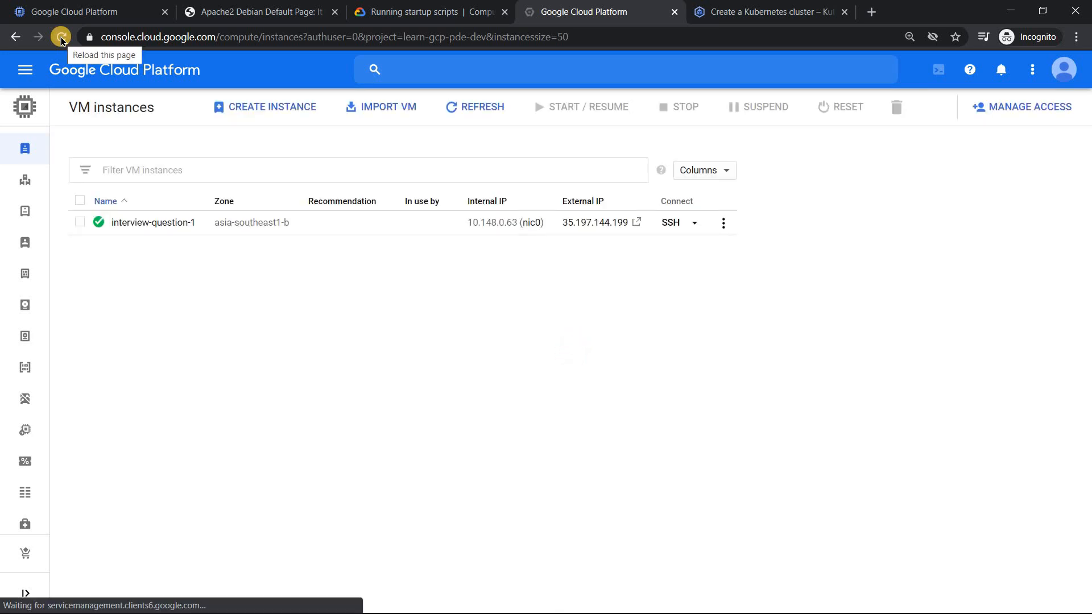
click(61, 36)
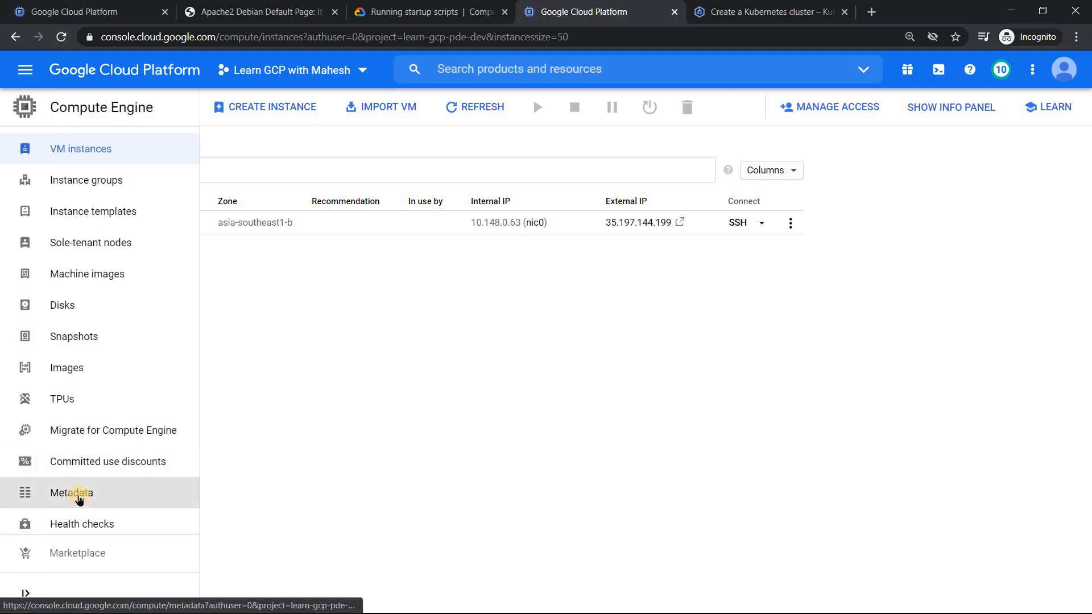
Add a project metadata entry with key startup-script.
click(71, 493)
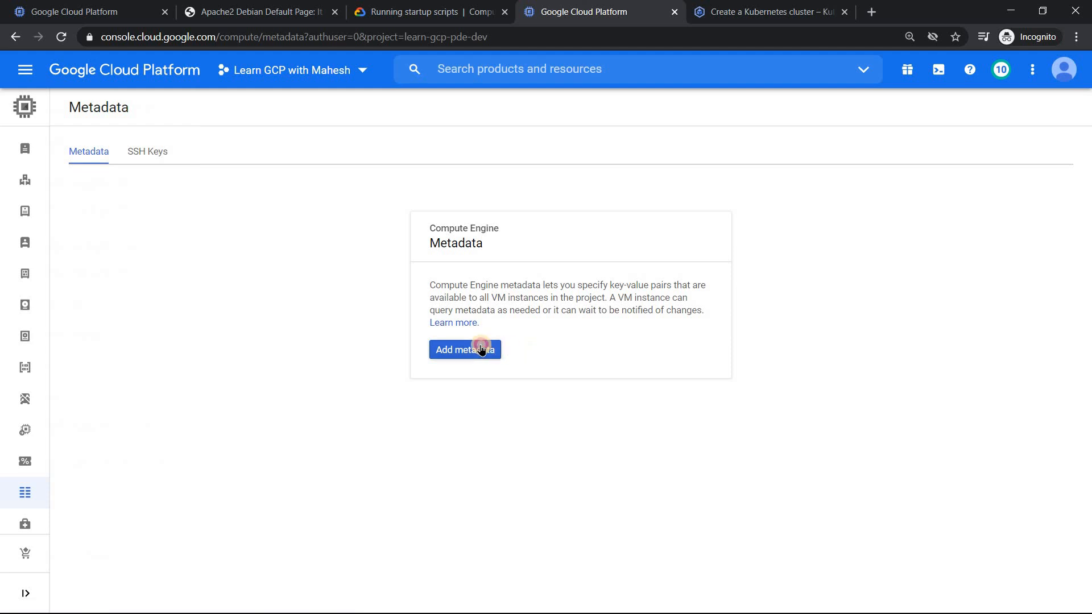
click(464, 349)
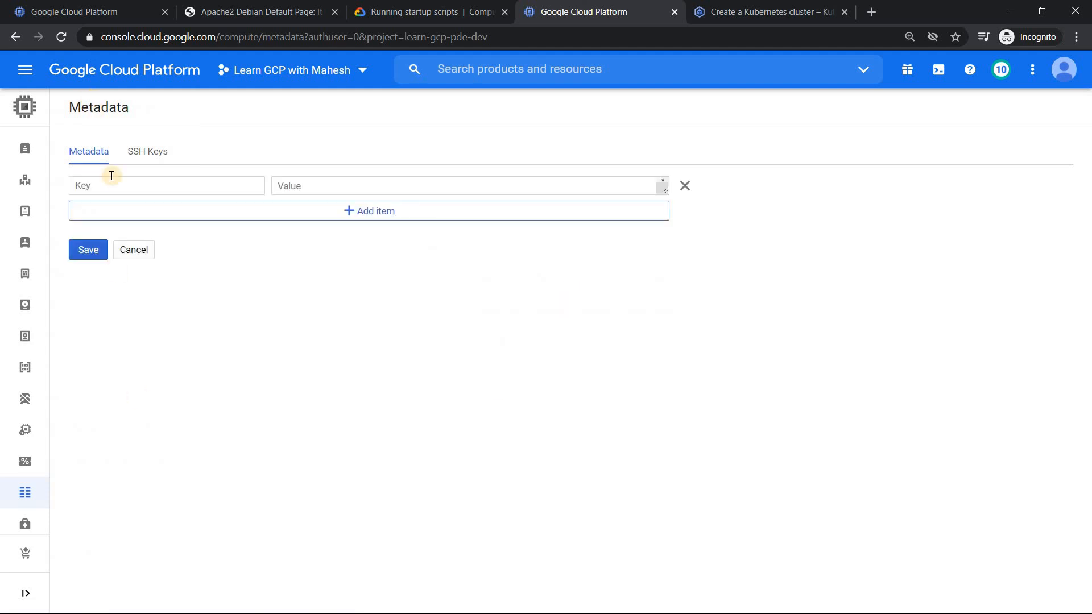
text(startup-script)
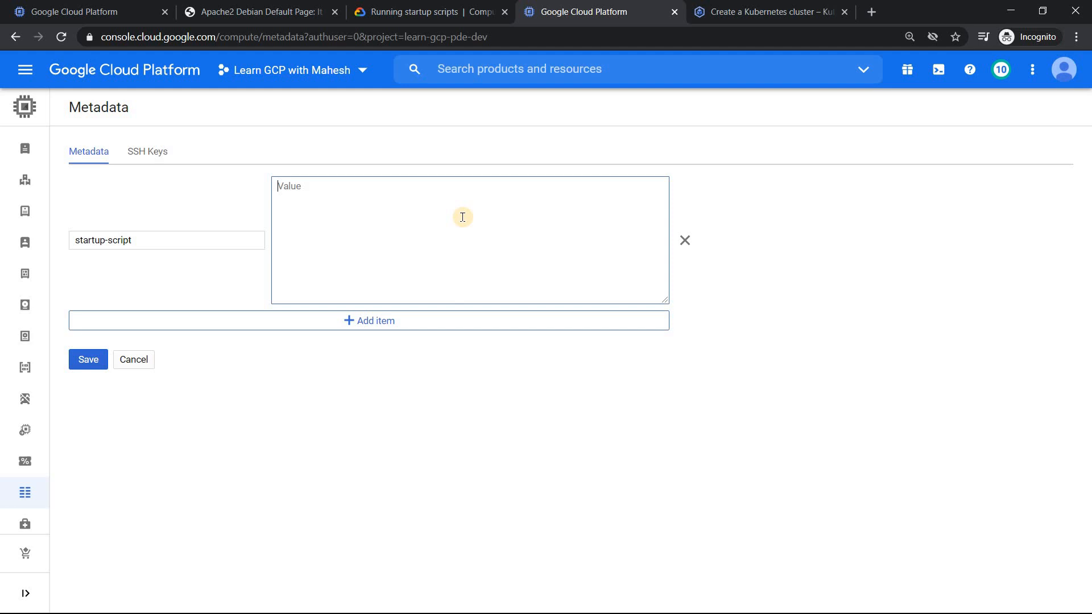
Set its value to 'apt-get update' and 'apt-get install -y git' and save the metadata.
text(apt-)
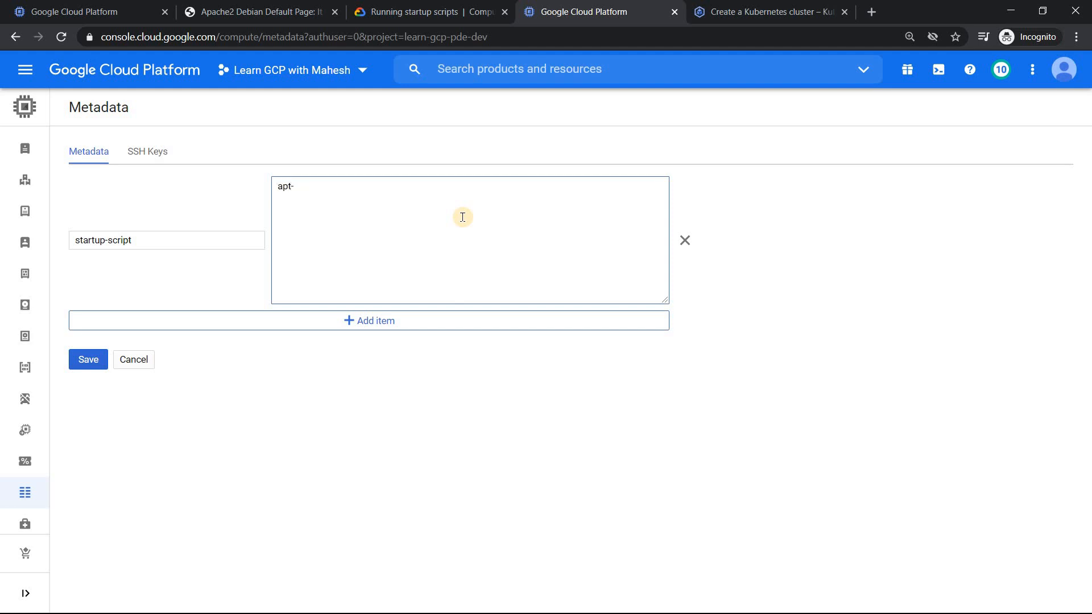
text(get)
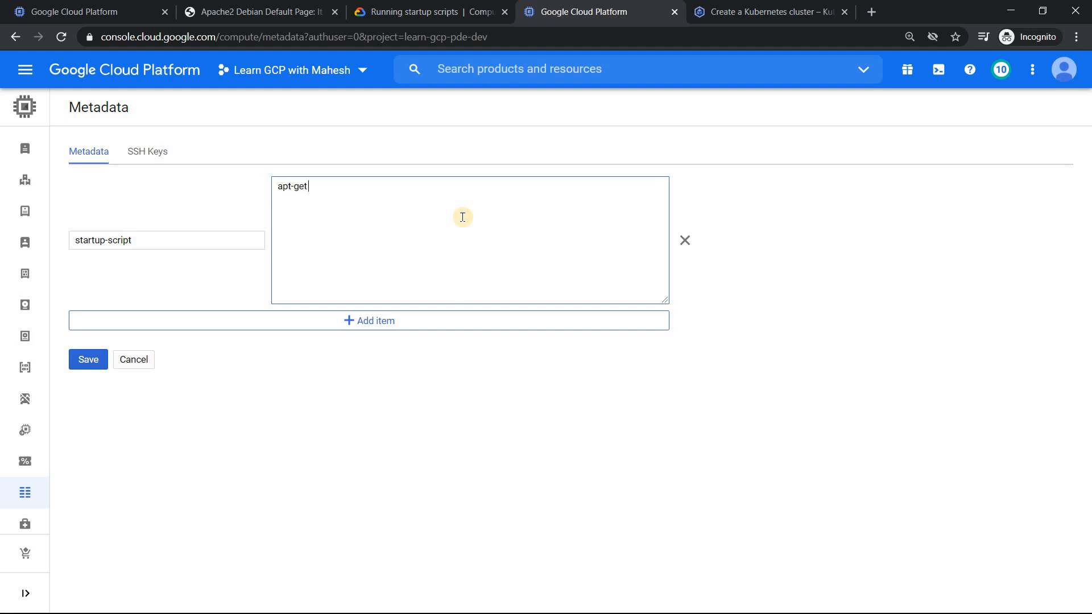
text(update)
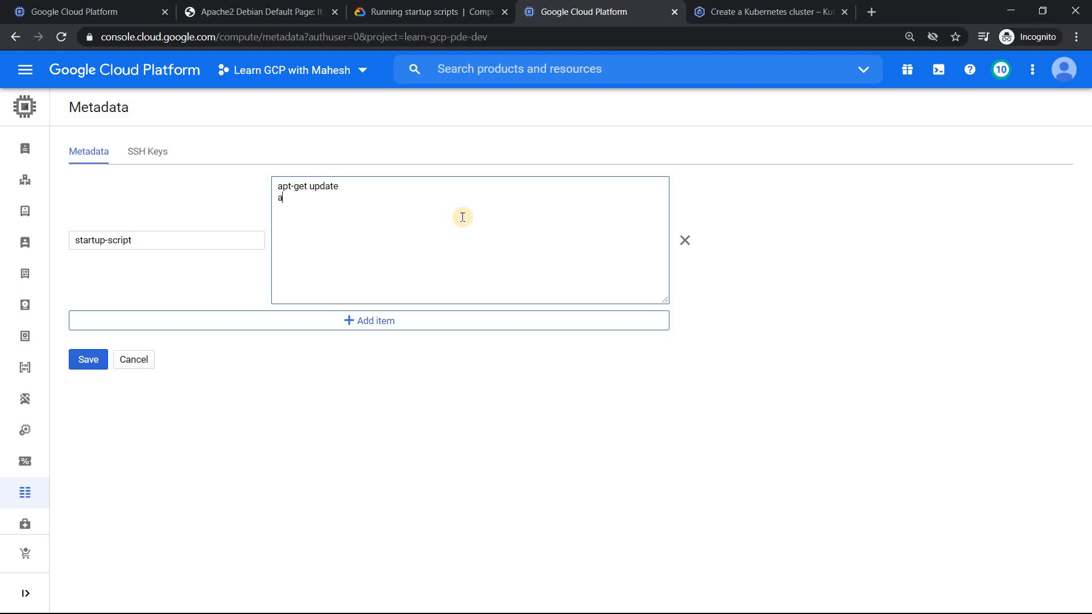
text(pt-get ins)
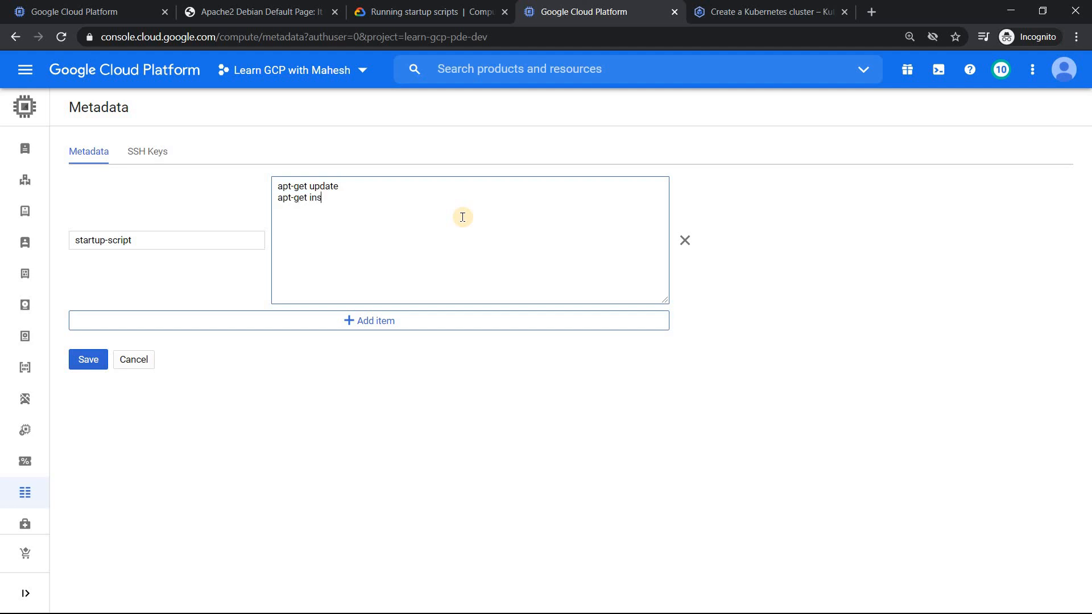
text(tall -y)
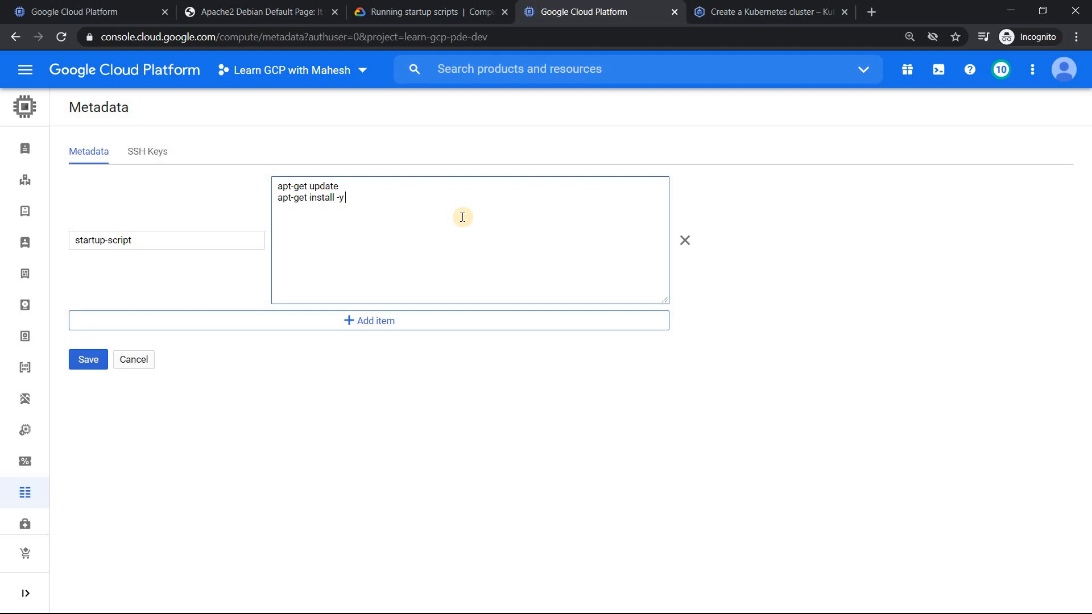
text(git)
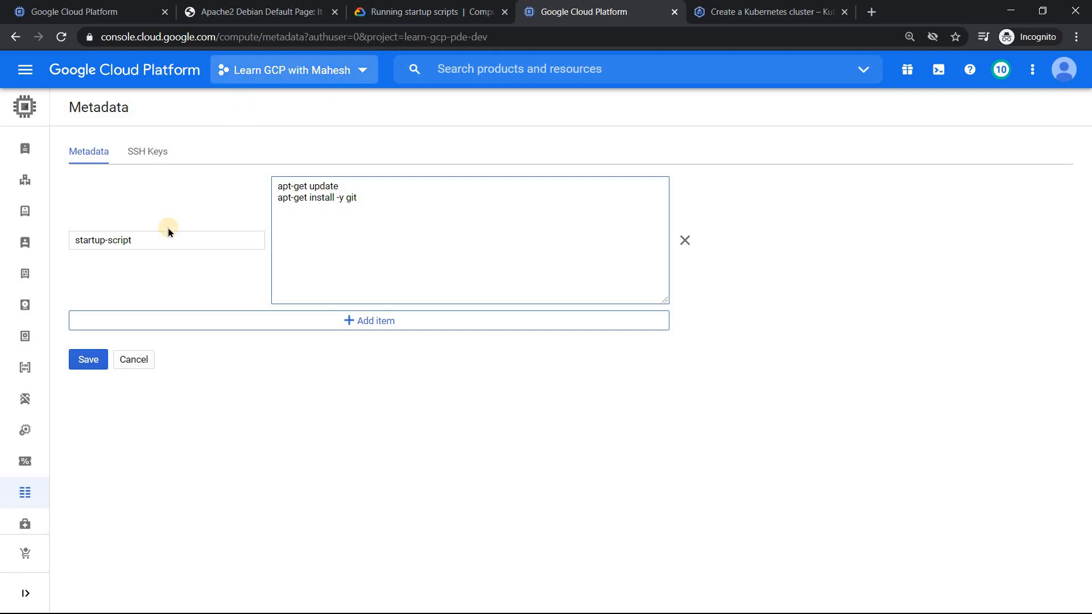
click(88, 360)
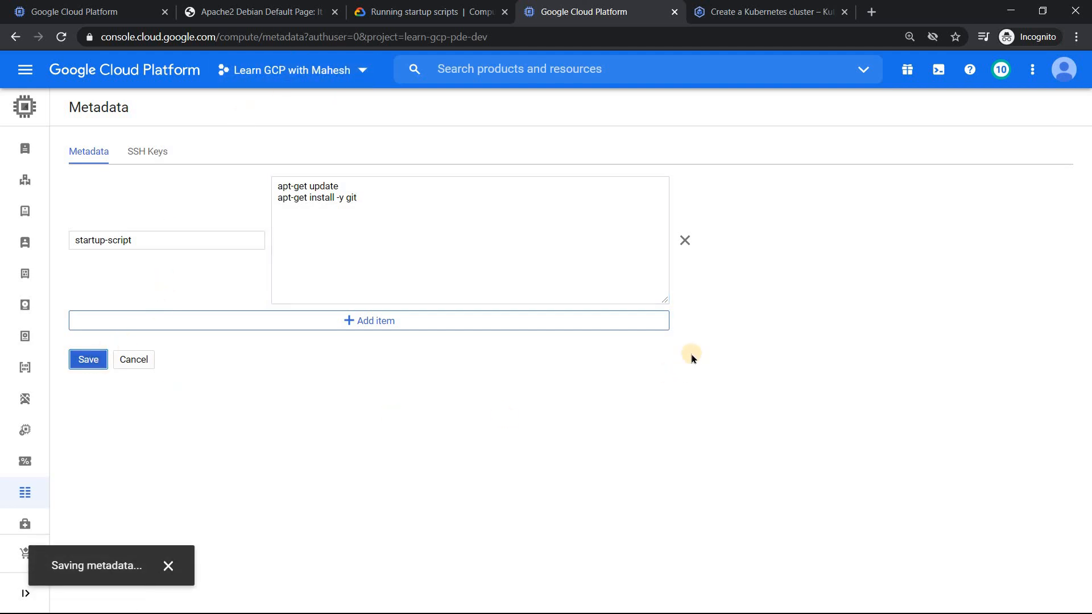
Return to the VM instances list and start creating a new instance.
click(88, 359)
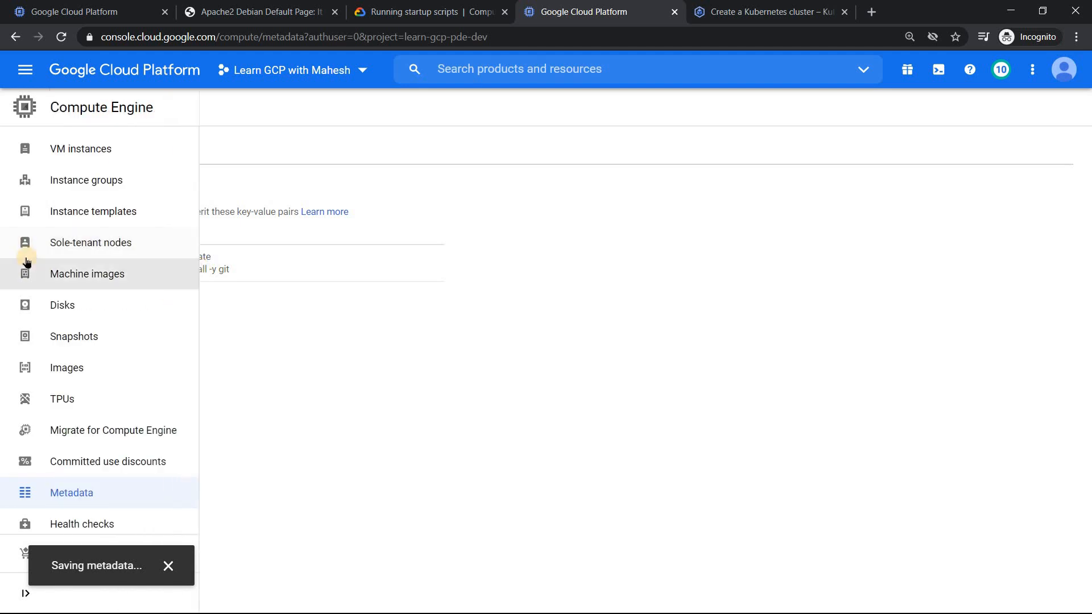
click(79, 148)
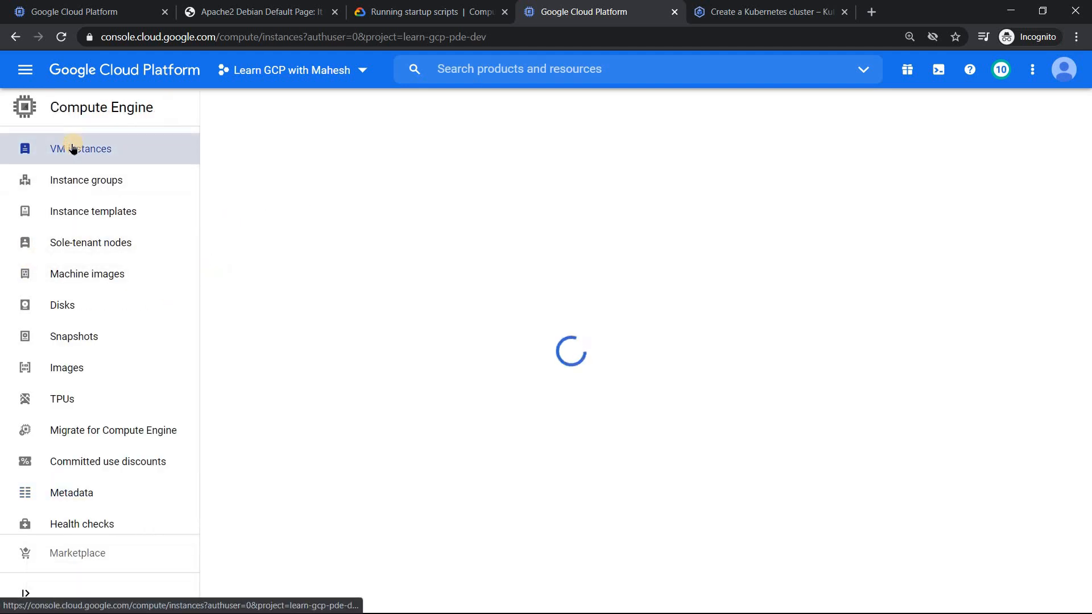
click(80, 148)
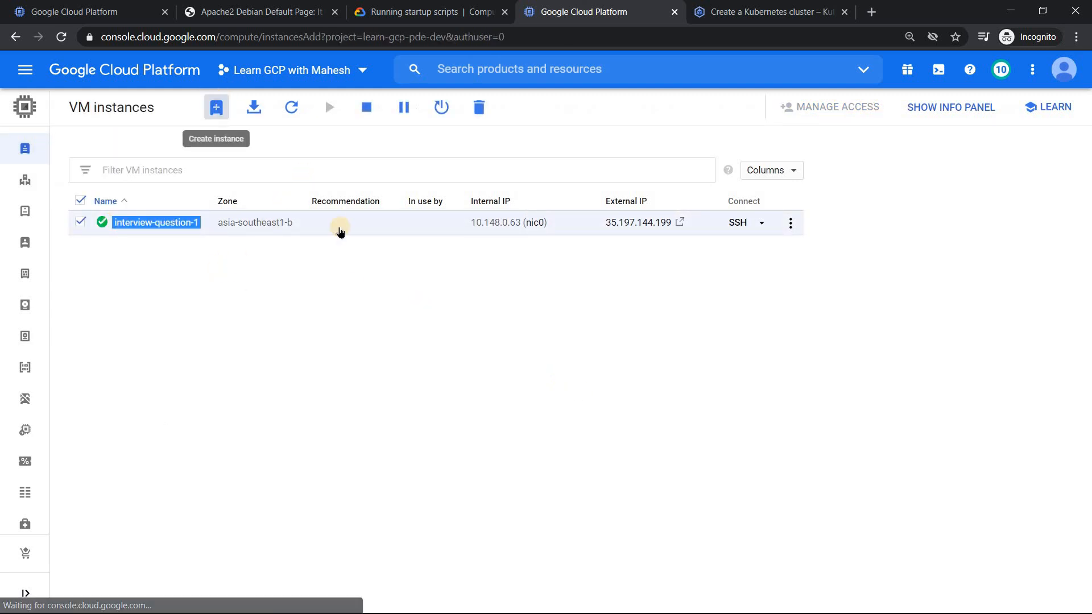
click(216, 107)
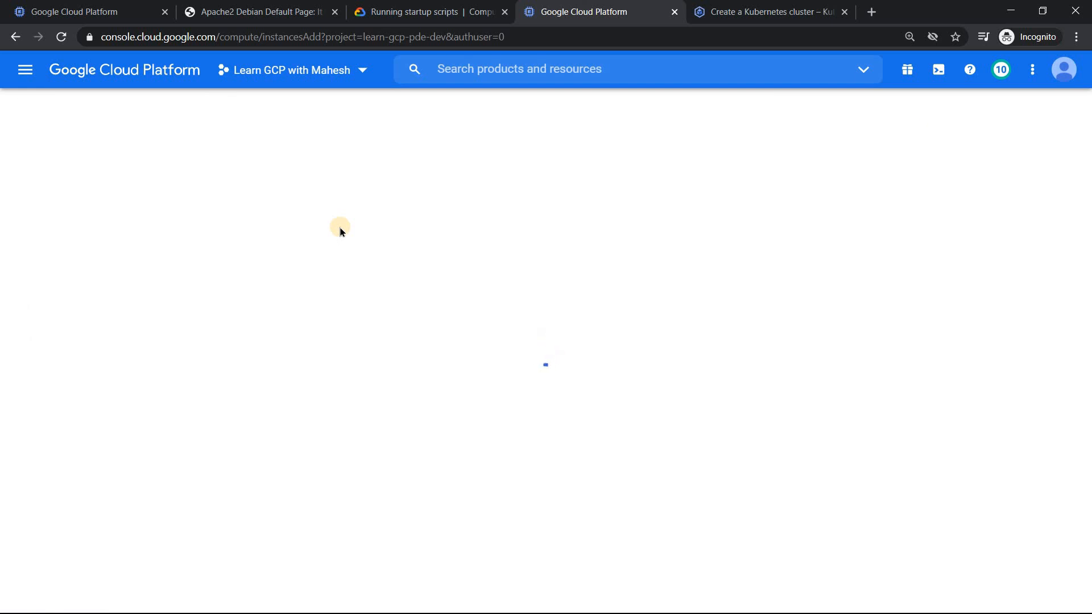
mouse_move(389, 256)
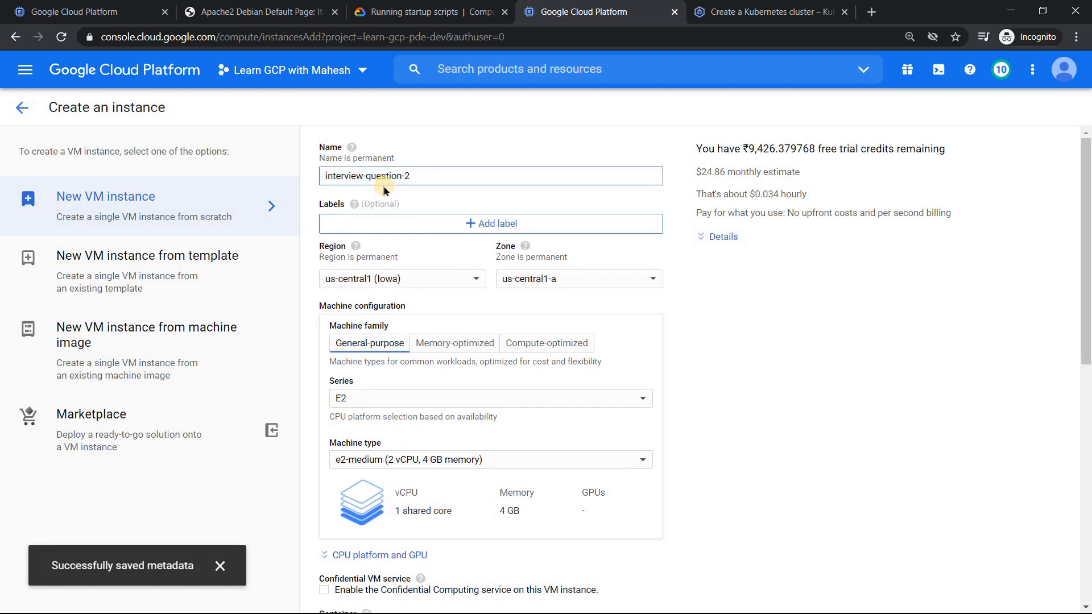
Place interview-question-2 in asia-southeast1 (Singapore) and create it.
click(401, 279)
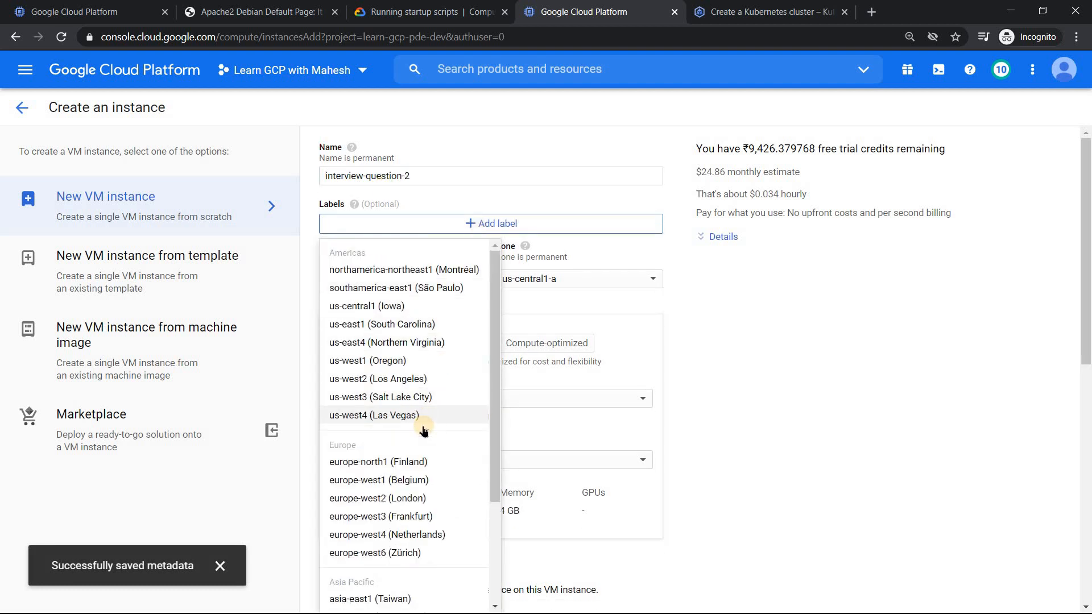
click(404, 279)
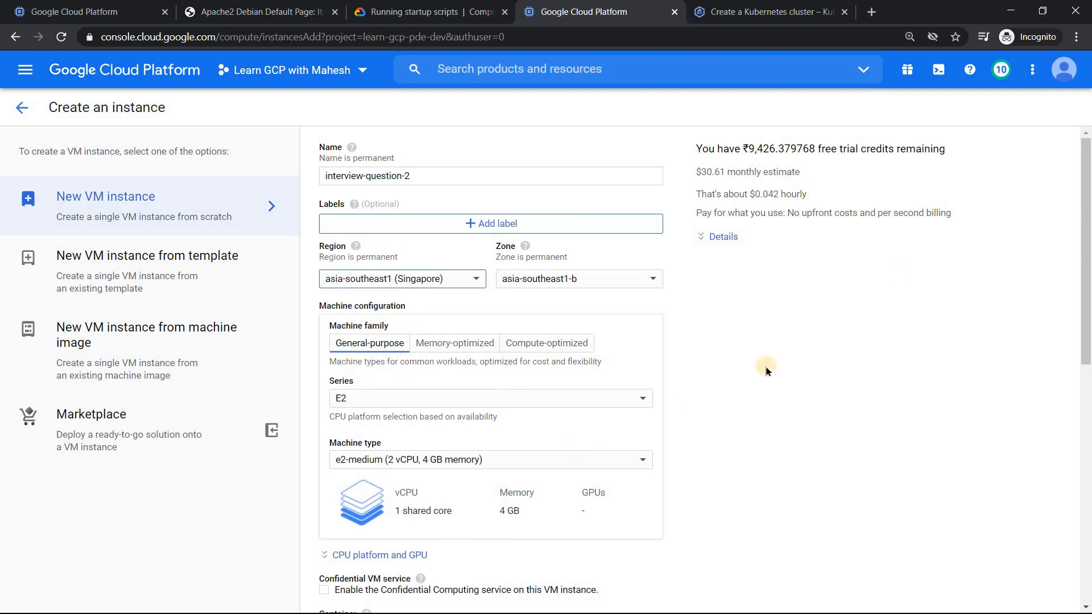
scroll(down, 3)
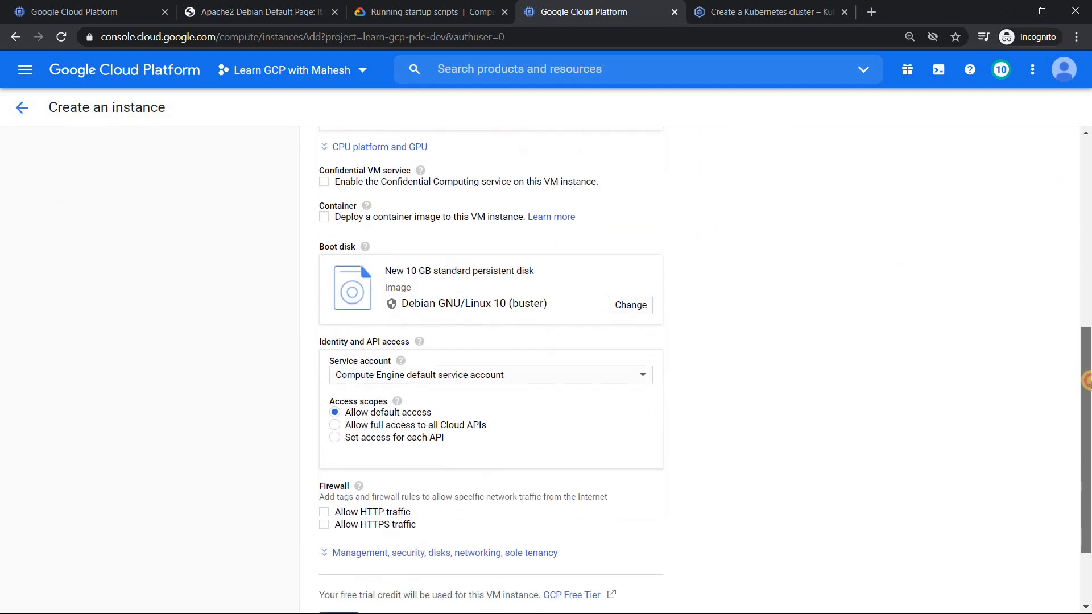
scroll(down, 3)
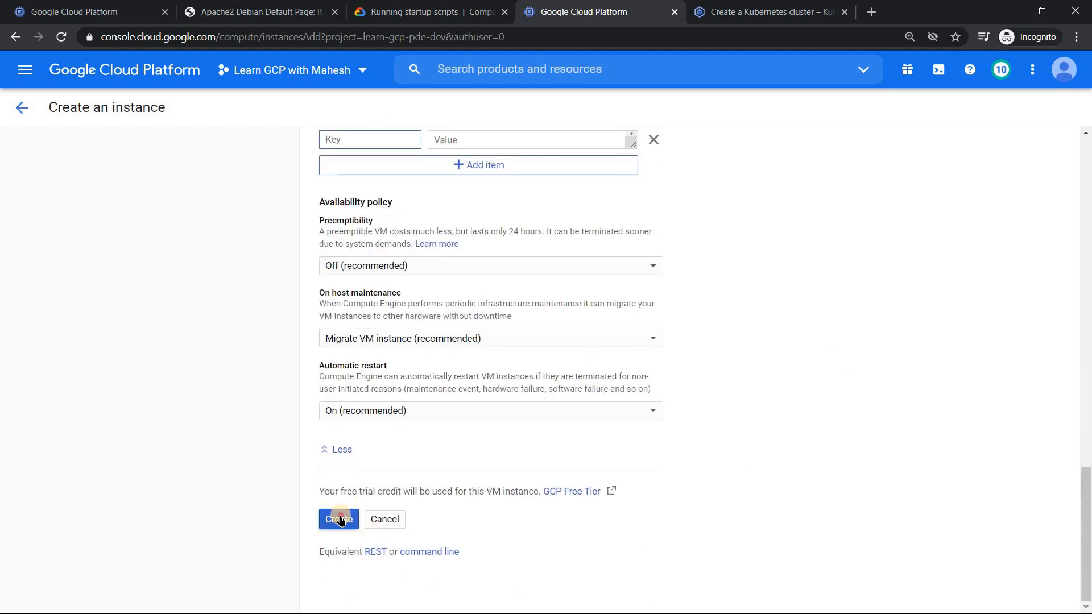
click(339, 518)
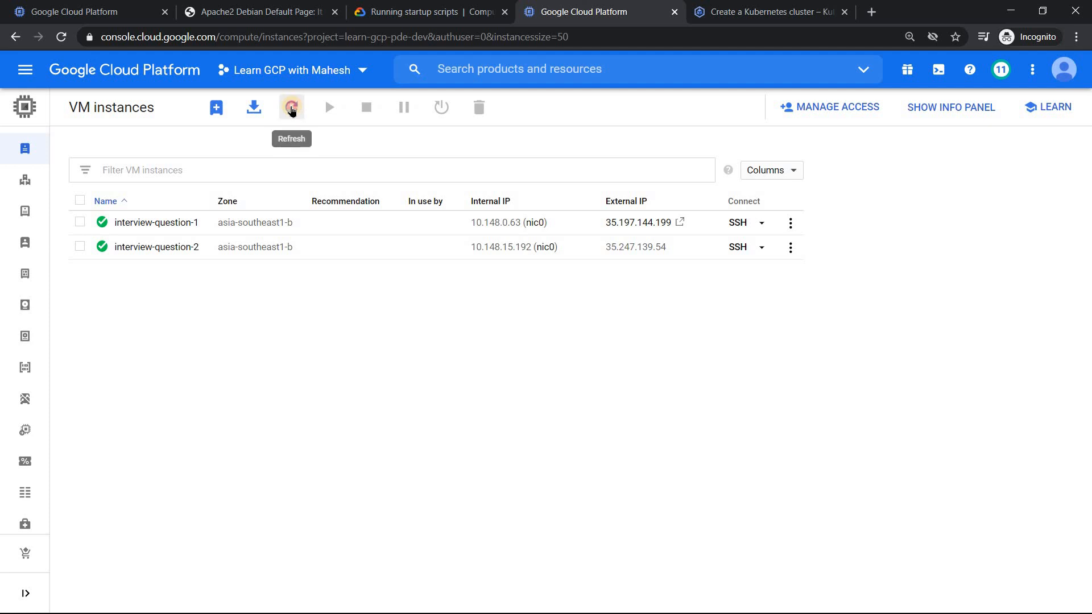
Refresh the instances list and open an SSH session on interview-question-2.
click(291, 107)
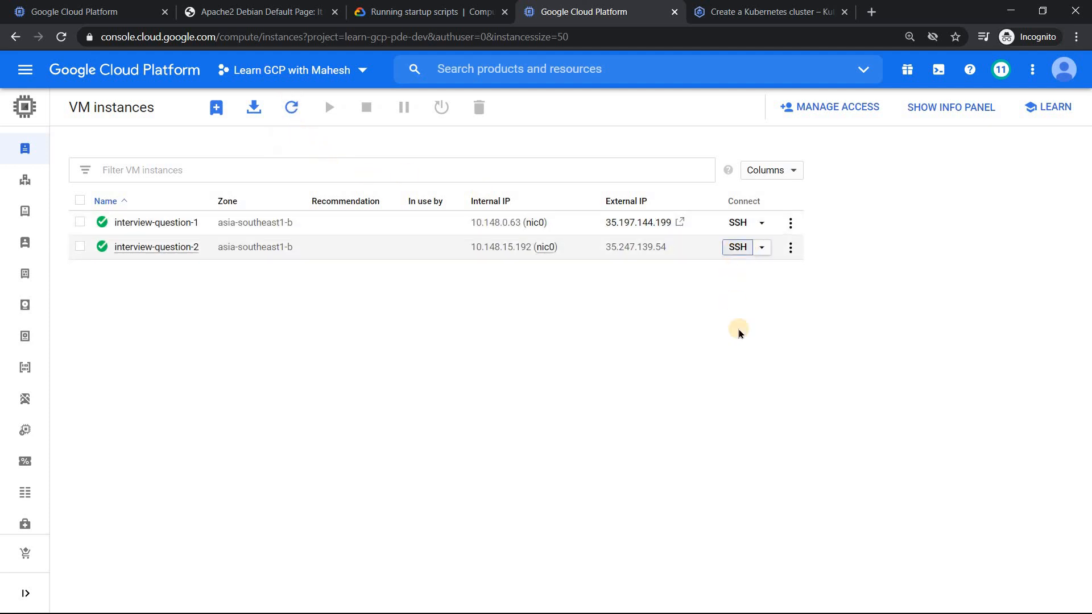
click(736, 247)
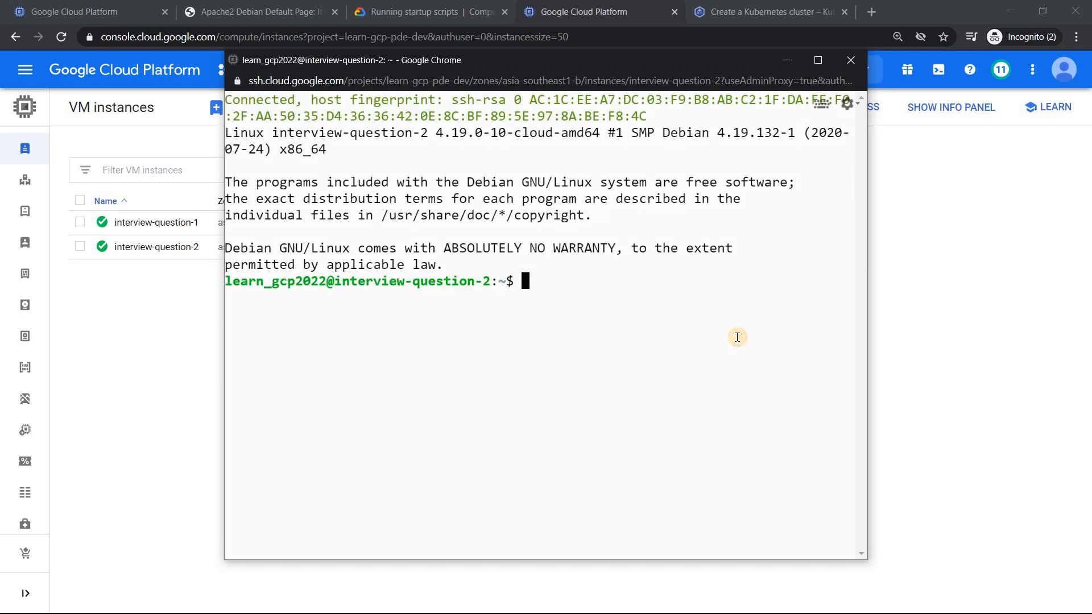
Run git --version on interview-question-2, confirm git 2.20.1, and close the SSH session.
text(git)
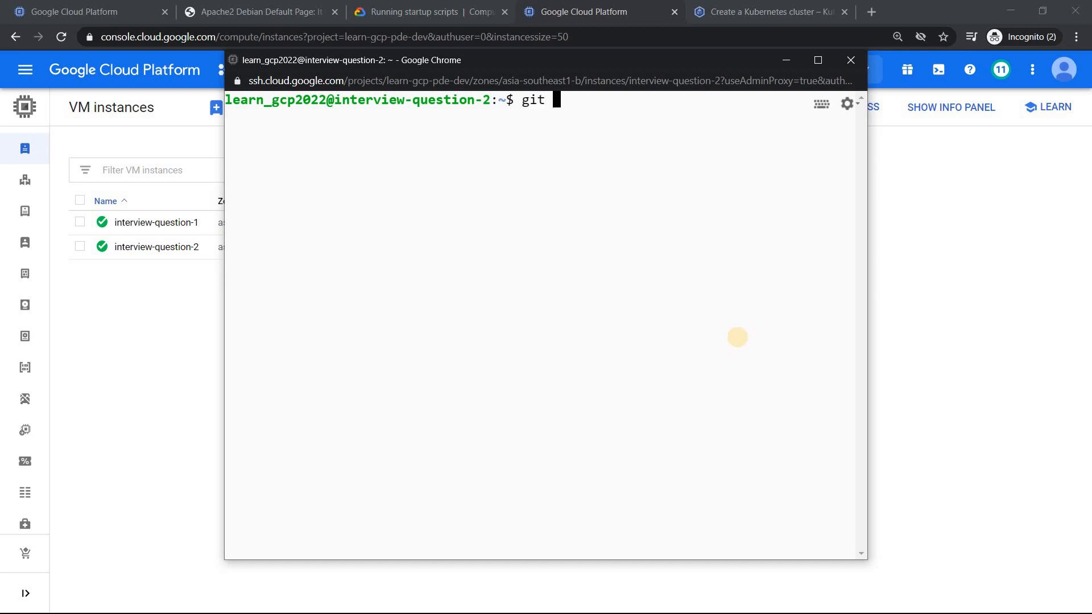
text(--version)
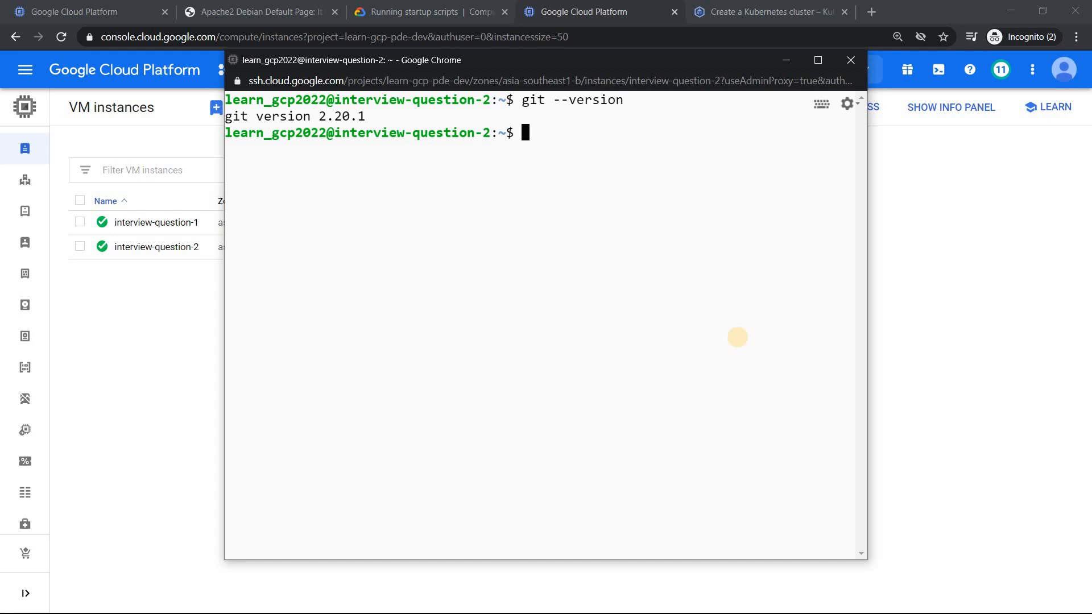
mouse_move(851, 61)
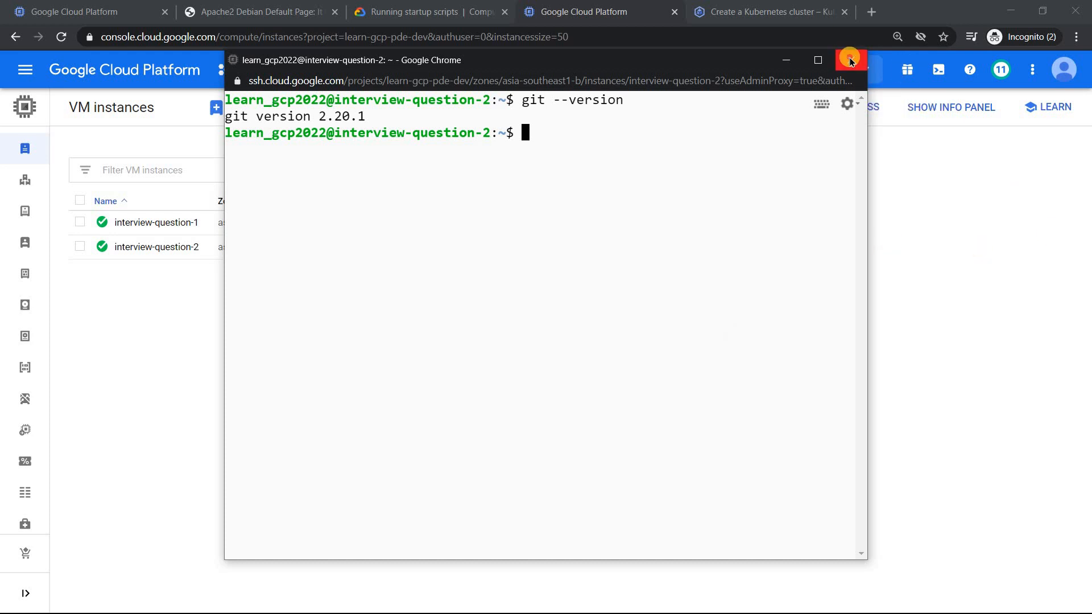
click(849, 60)
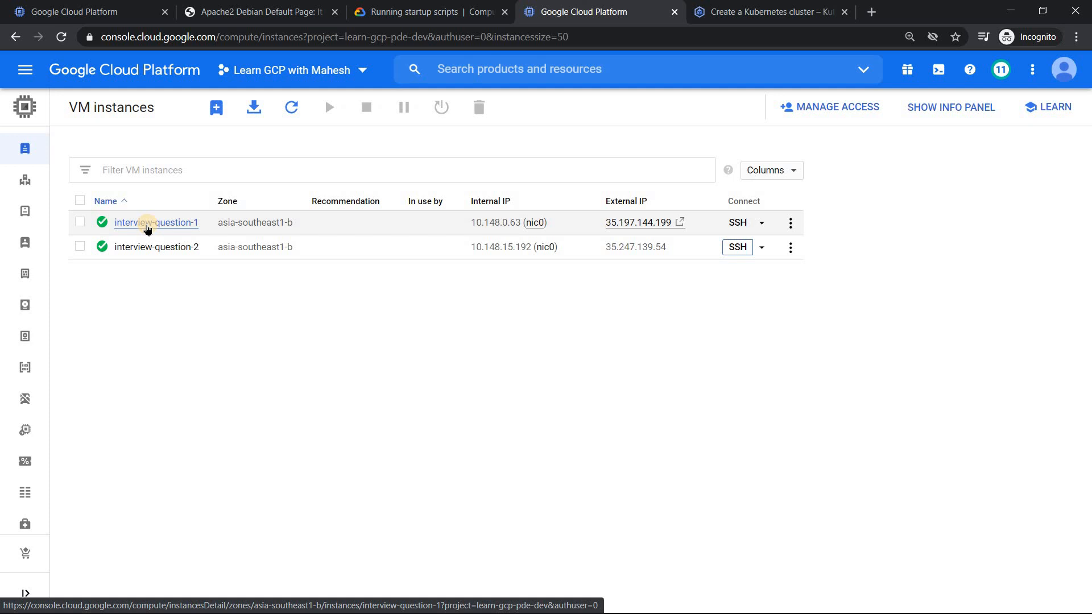
View interview-question-1's apache2 startup-script under Custom metadata, then go to the Kubernetes cluster creation form.
click(155, 222)
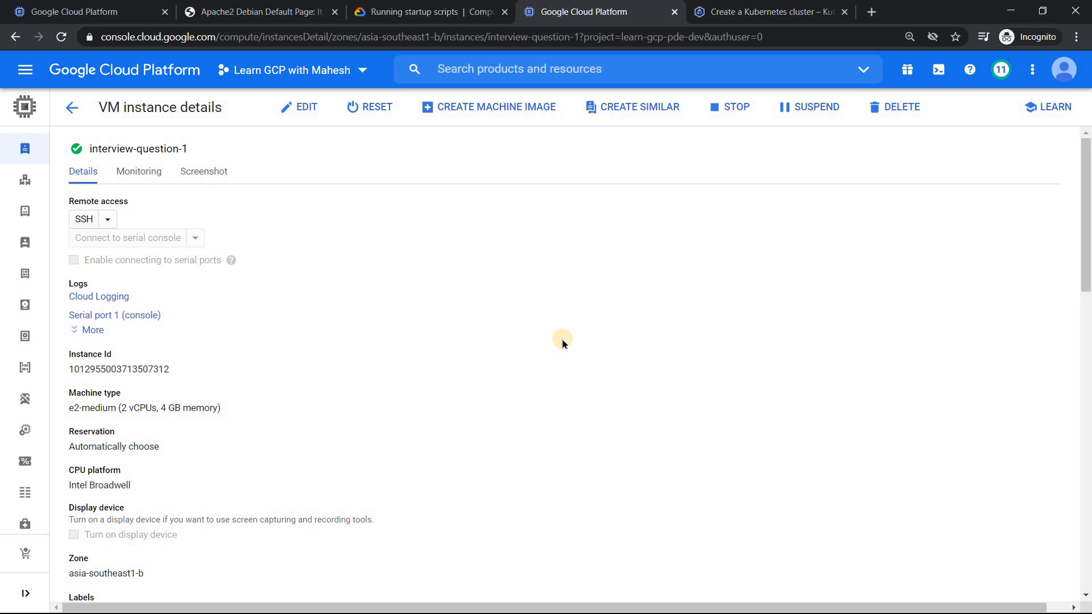
scroll(down, 3)
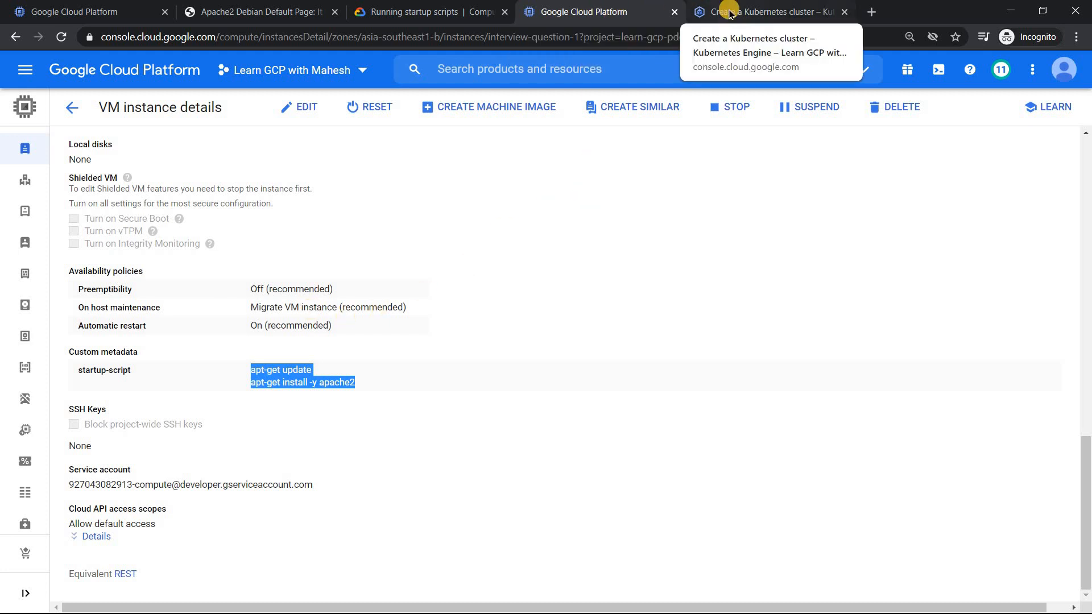
click(765, 11)
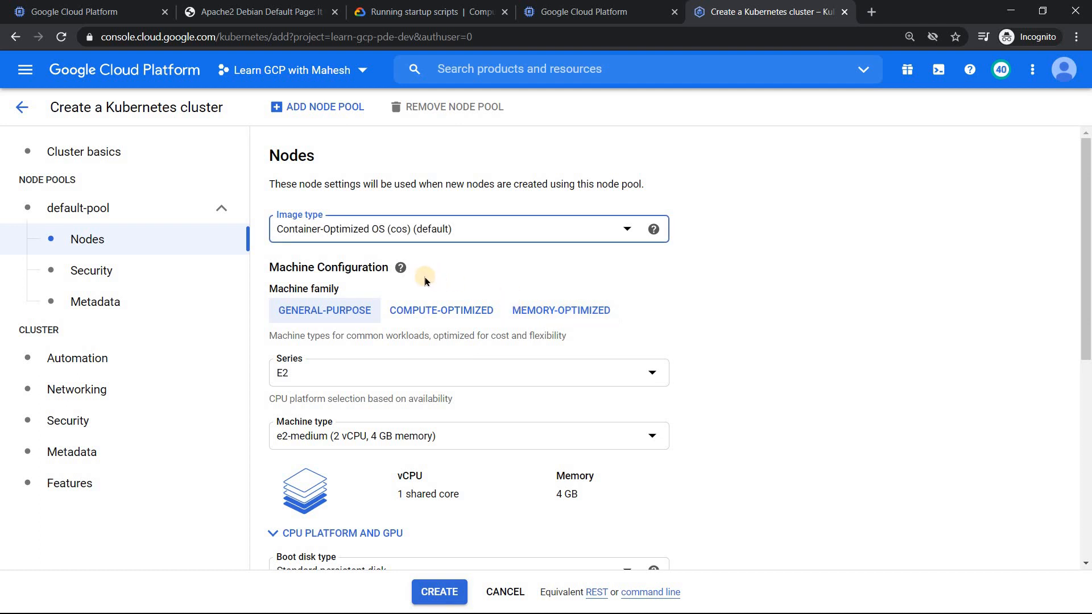
mouse_move(100, 187)
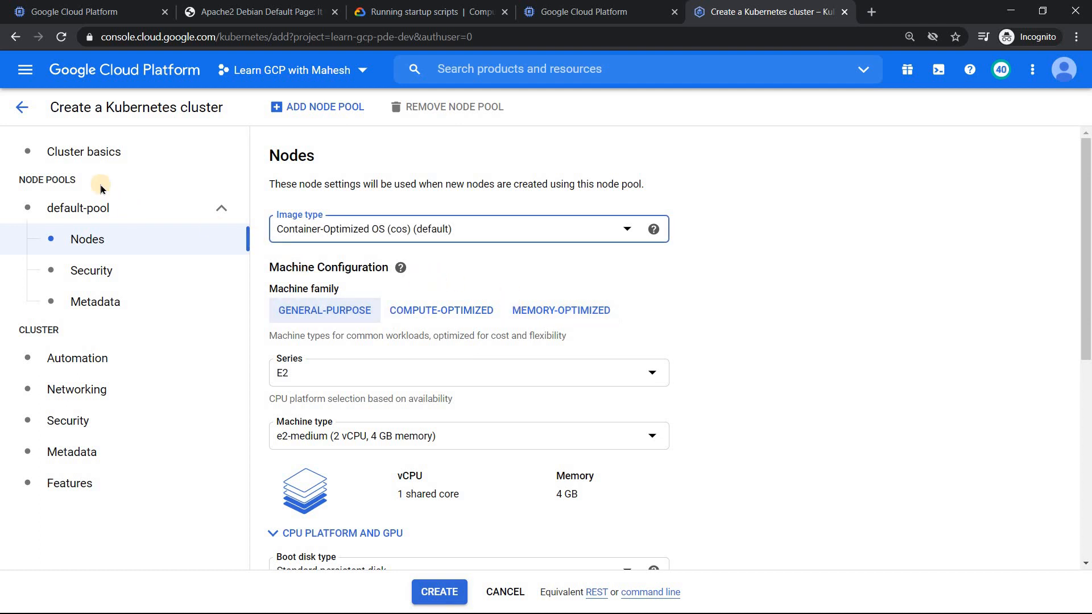
click(83, 151)
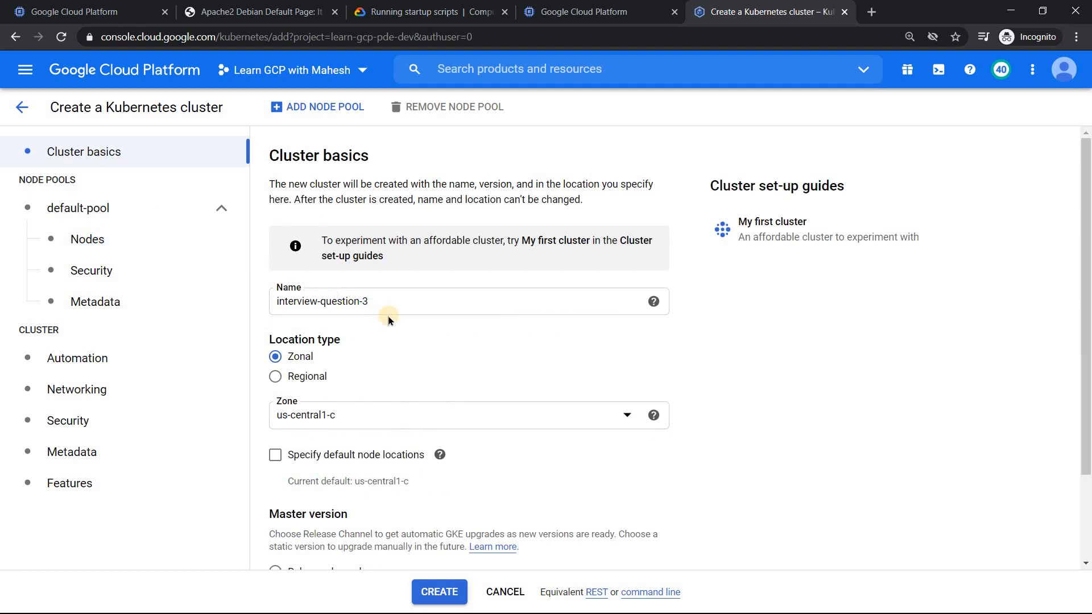
mouse_move(402, 303)
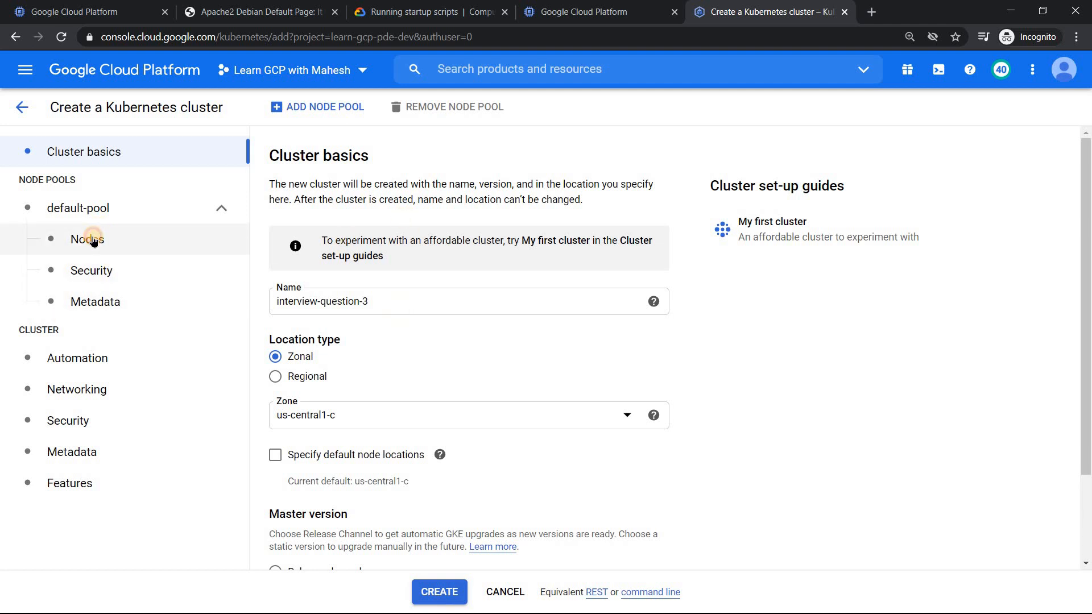
click(87, 239)
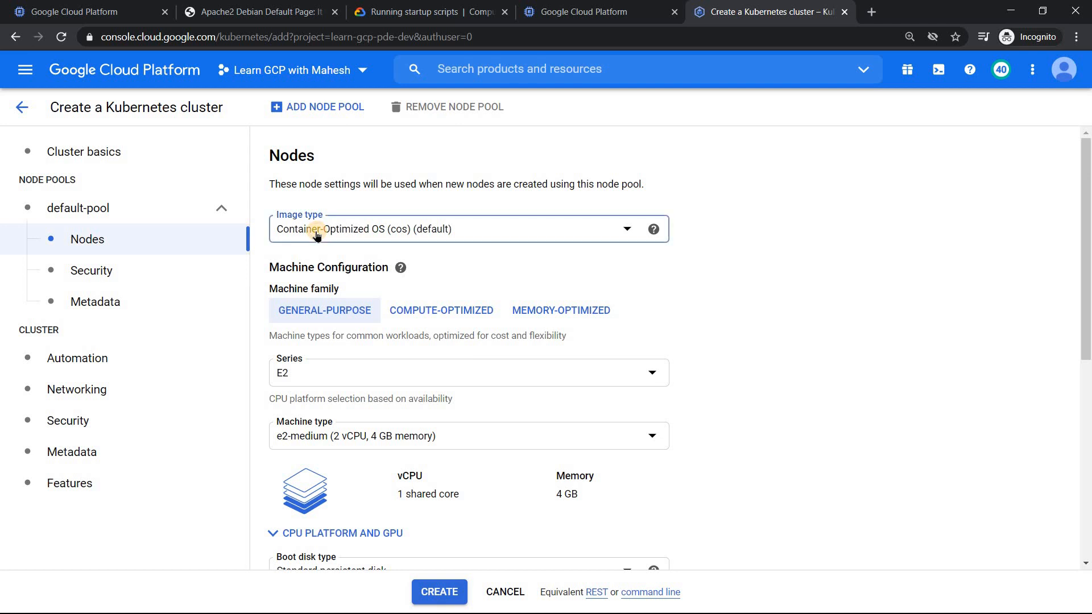
Show the node Image type options, with Container-Optimized OS (cos) as the default.
click(468, 228)
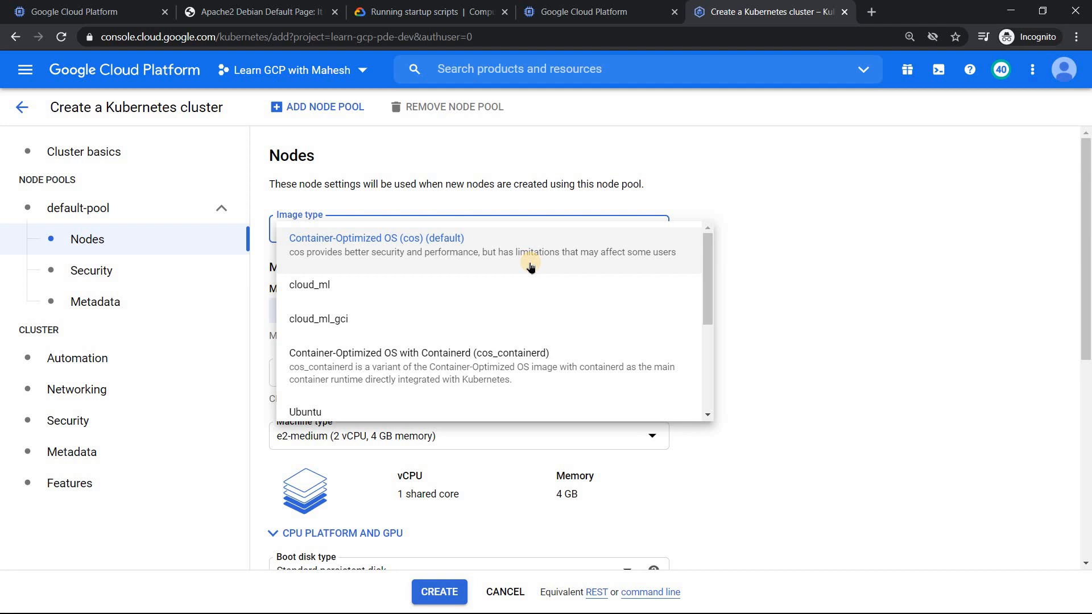
scroll(down, 3)
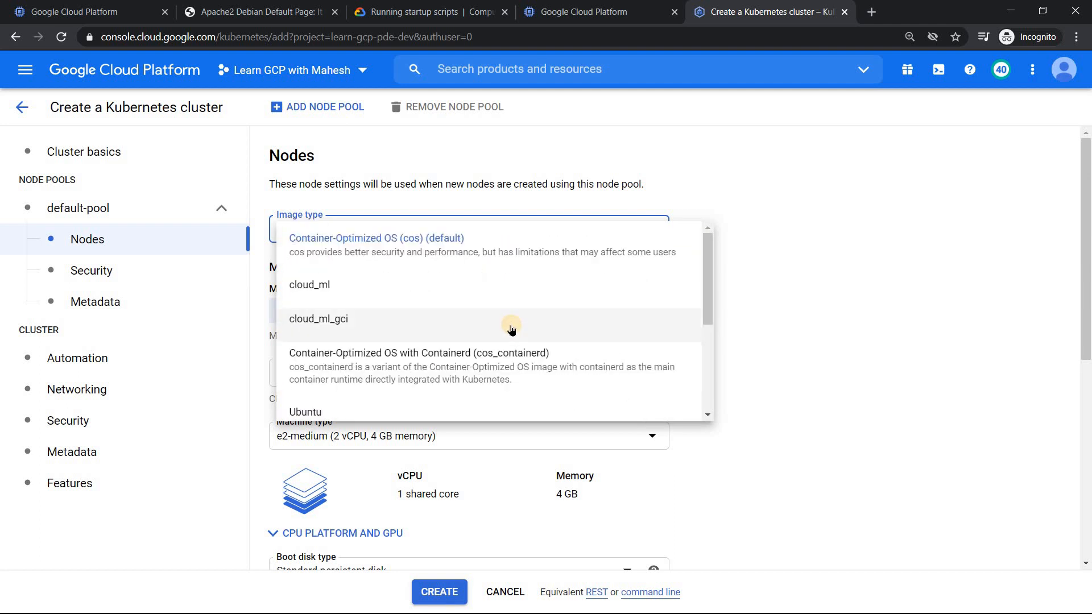
mouse_move(447, 252)
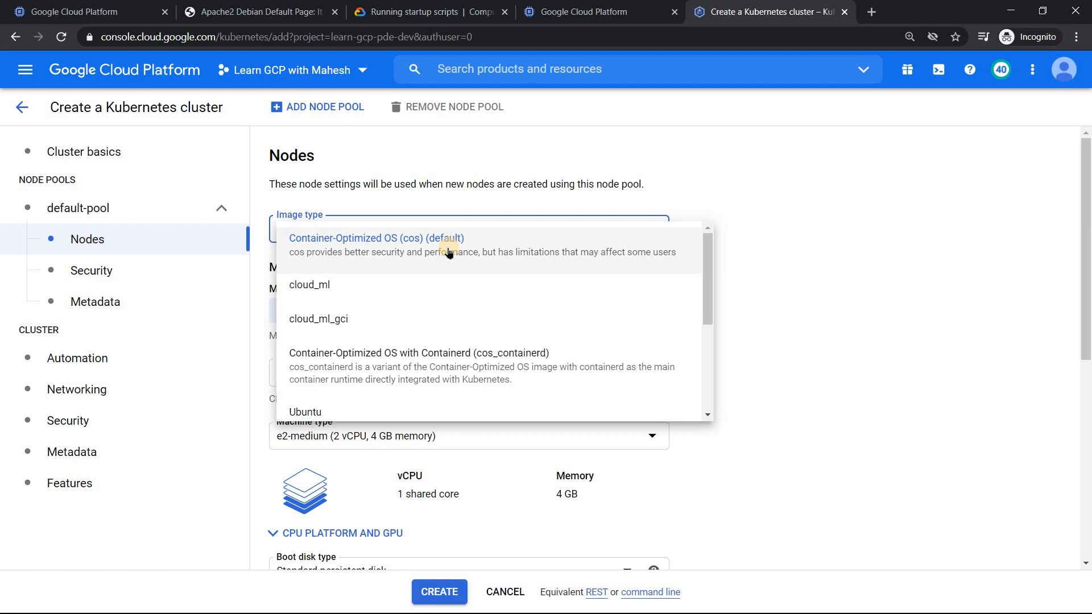